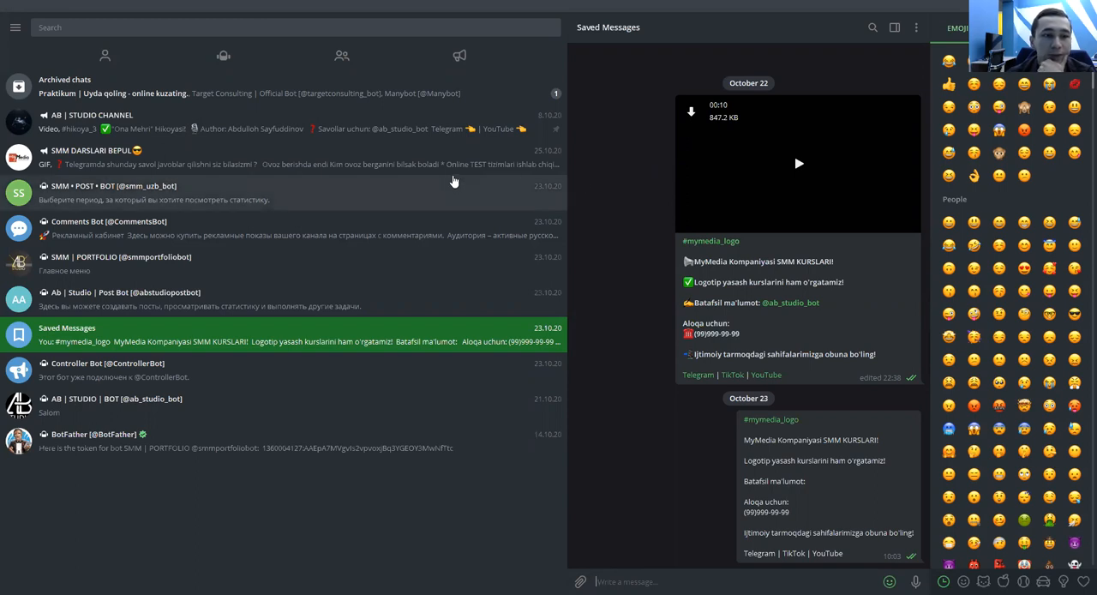
{"action": "mouse_move", "coordinate": [432, 188]}
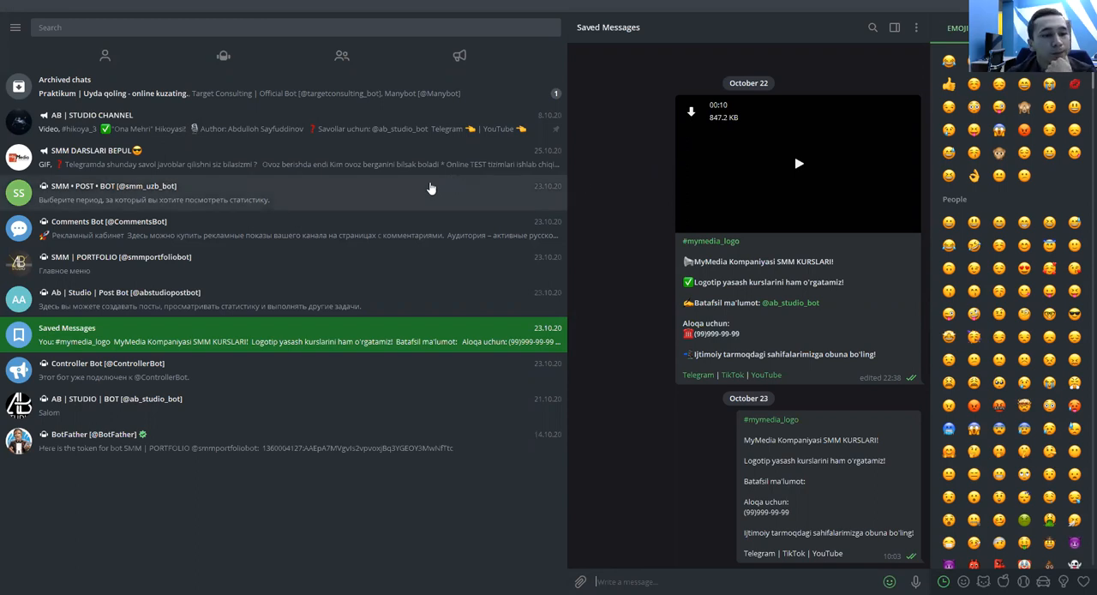
{"action": "mouse_move", "coordinate": [30, 128]}
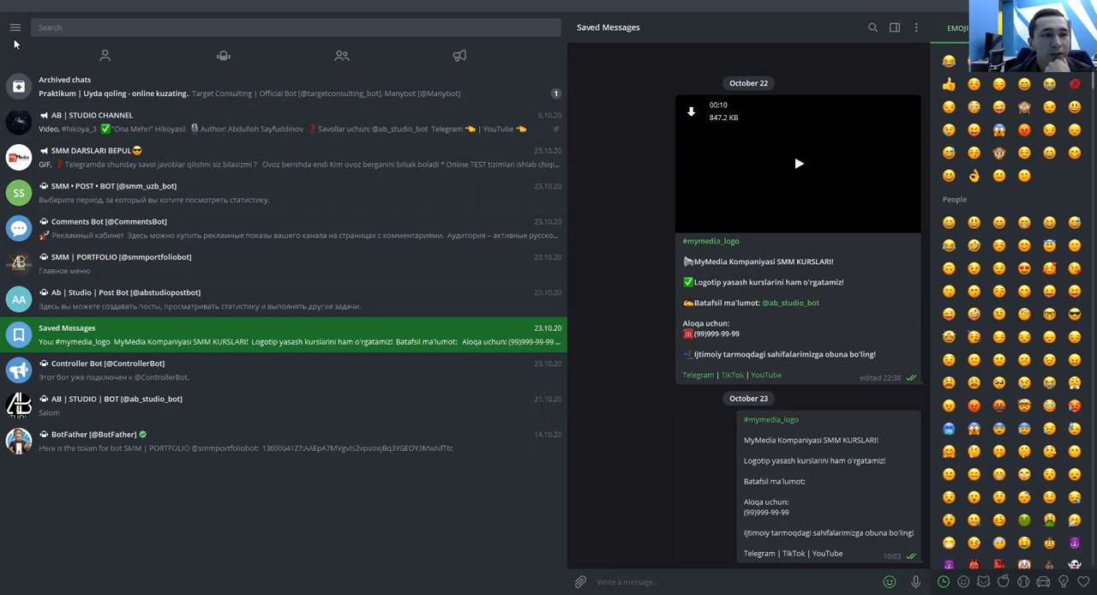
From the main menu, toggle Night Mode and go into the account Settings.
{"action": "left_click", "coordinate": [16, 27]}
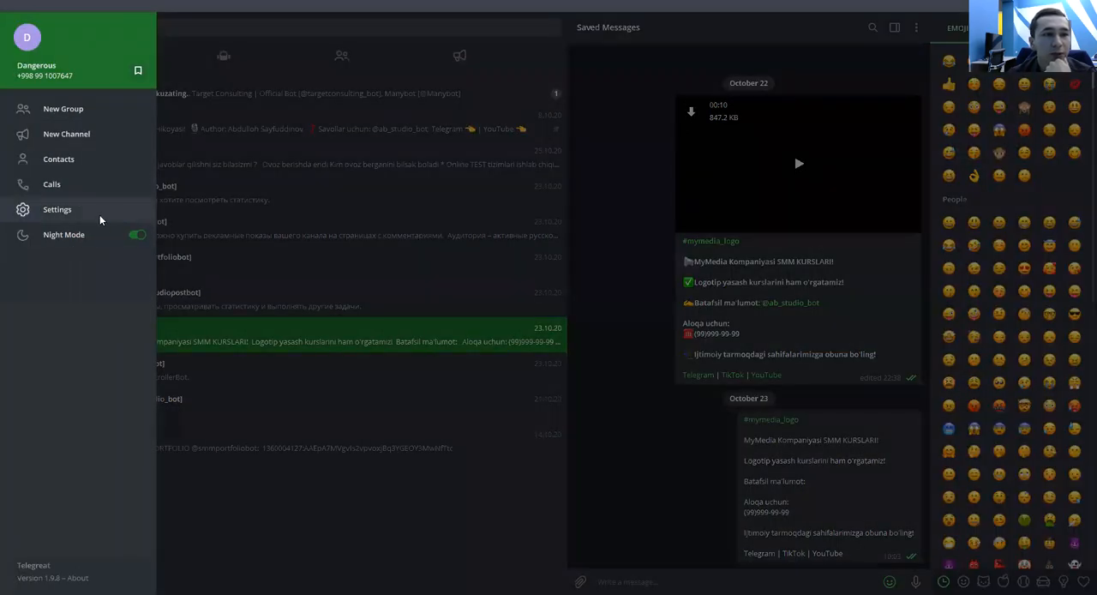
{"action": "left_click", "coordinate": [137, 233]}
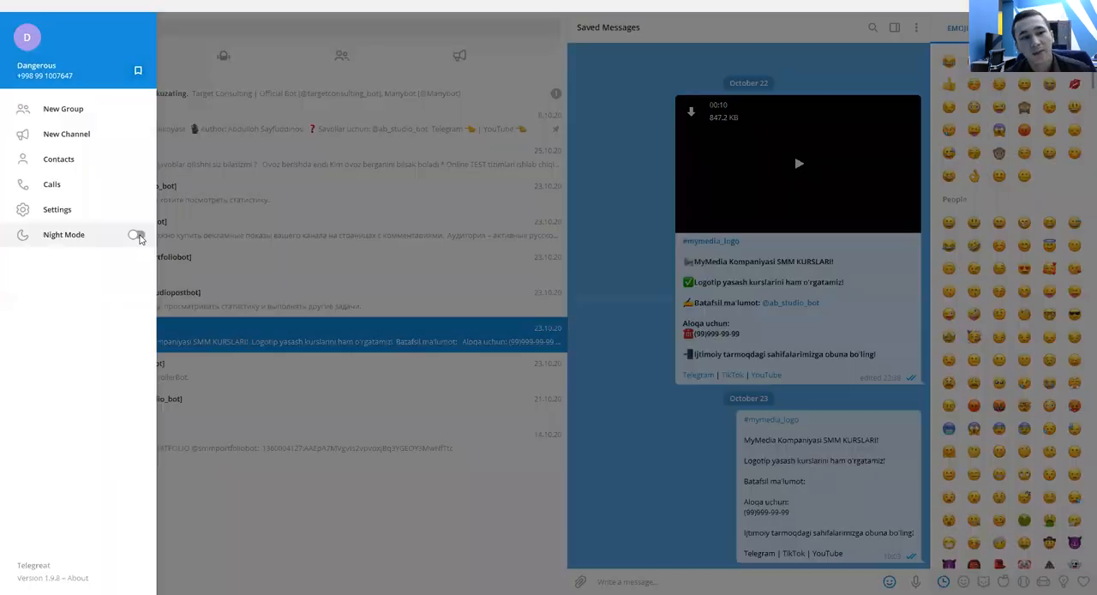
{"action": "left_click", "coordinate": [135, 233]}
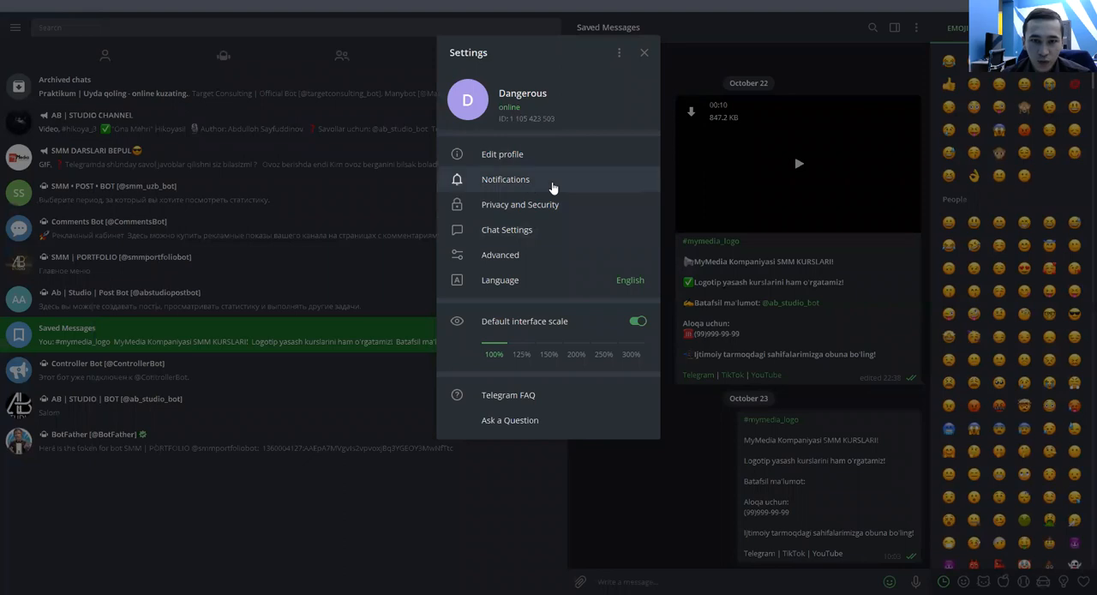
{"action": "mouse_move", "coordinate": [531, 253]}
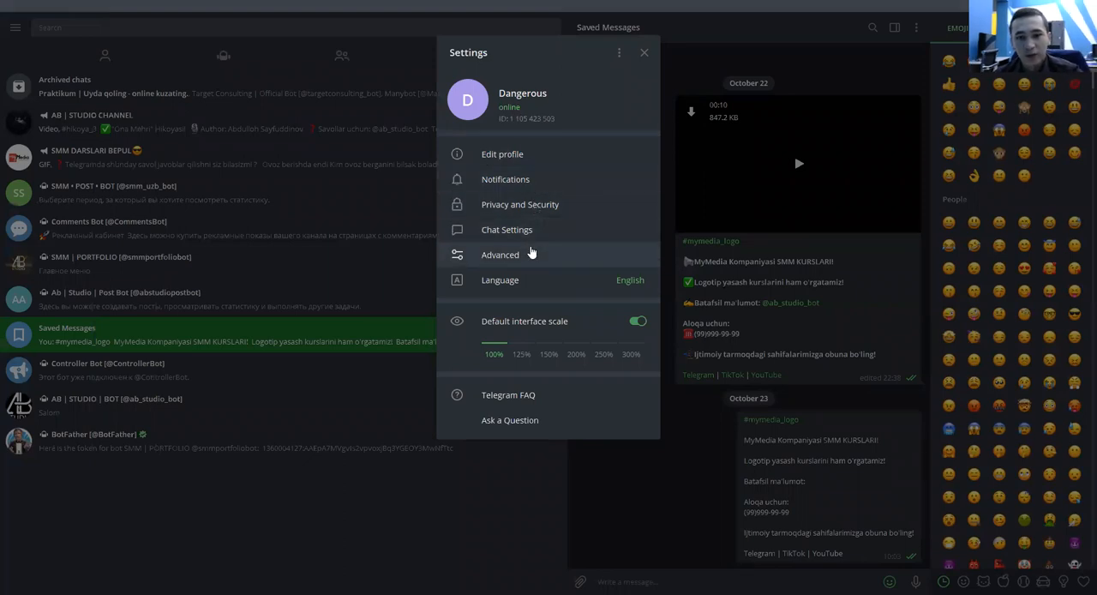
In Advanced settings, review the auto-download dialogs for private chats and channels without changes.
{"action": "left_click", "coordinate": [501, 254]}
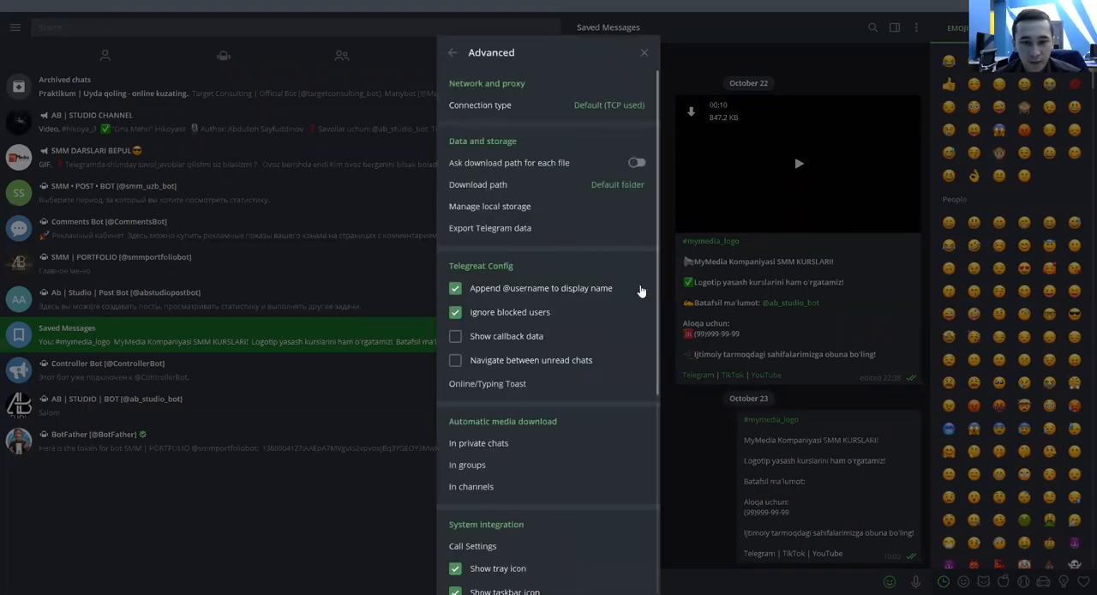
{"action": "scroll", "scroll_direction": "down", "scroll_amount": 3}
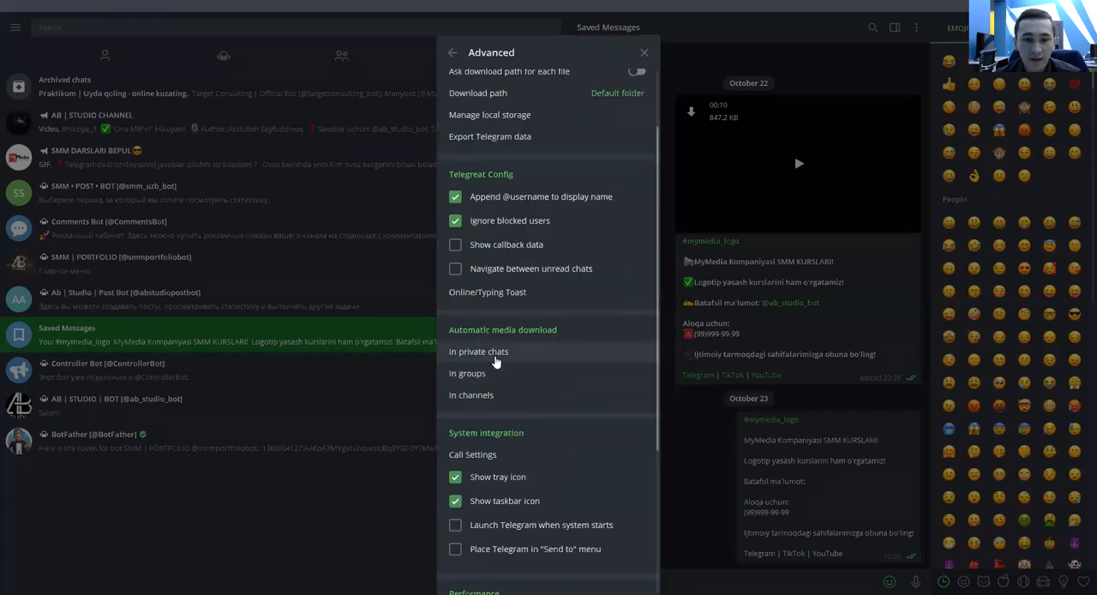
{"action": "left_click", "coordinate": [478, 349]}
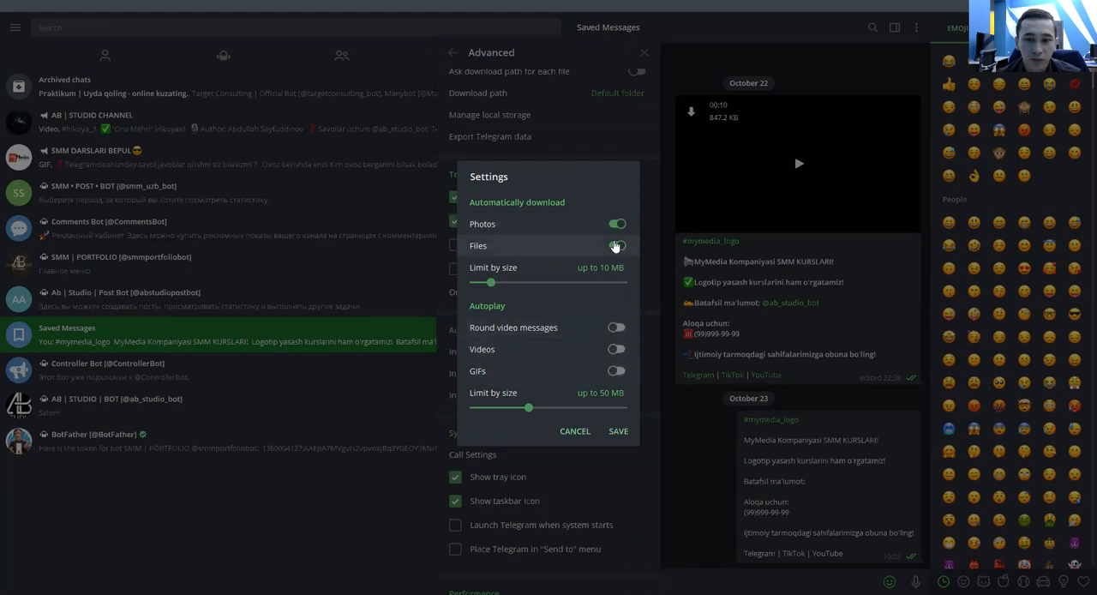
{"action": "left_click", "coordinate": [574, 430]}
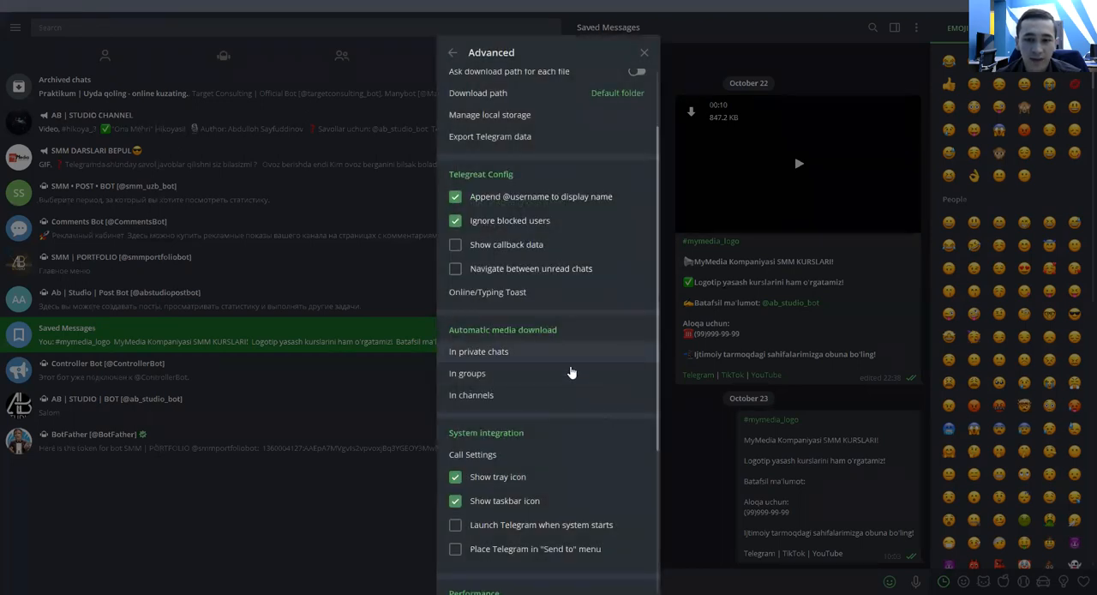
{"action": "mouse_move", "coordinate": [527, 394]}
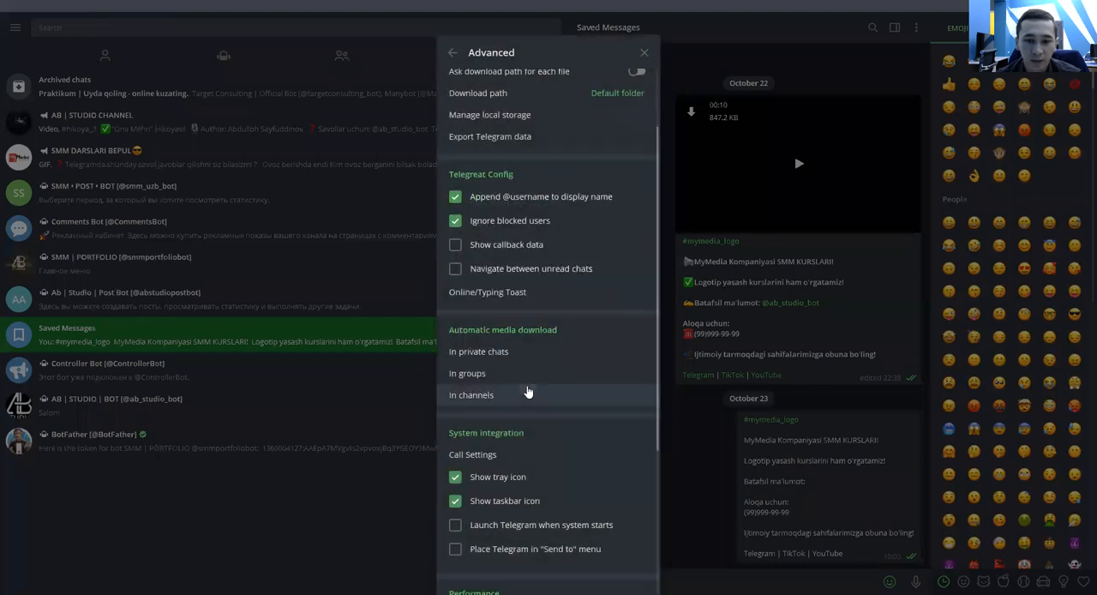
{"action": "left_click", "coordinate": [470, 394]}
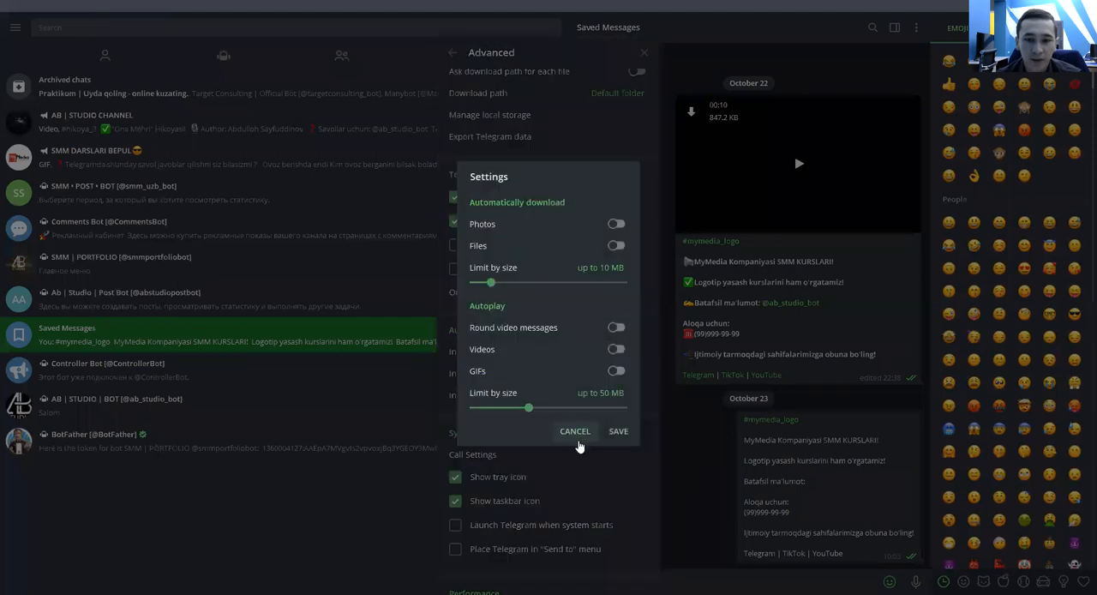
{"action": "left_click", "coordinate": [574, 430]}
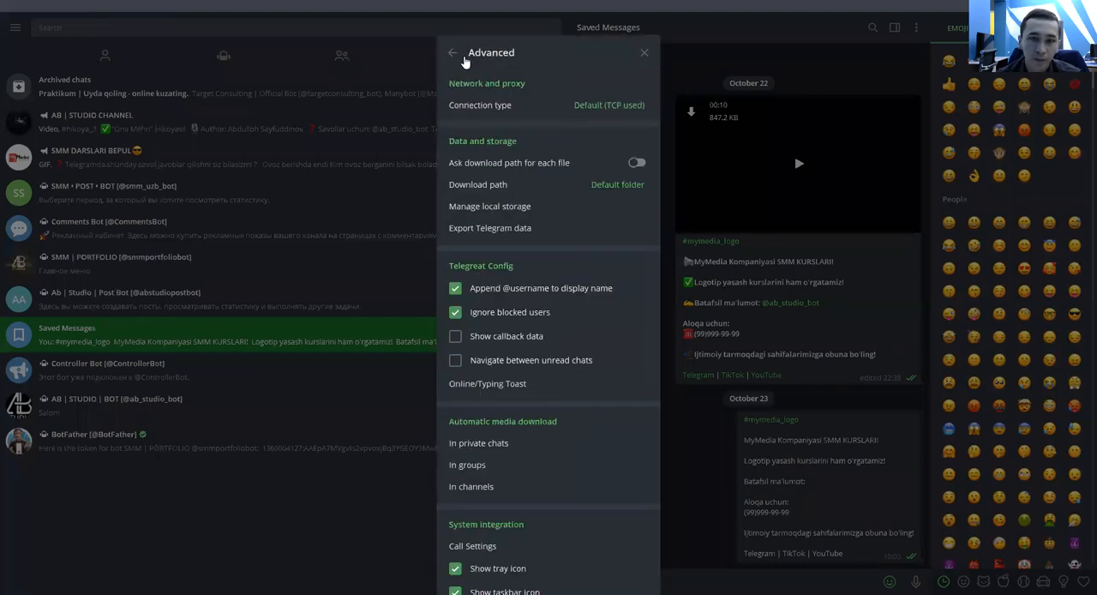
In Privacy and Security, set phone number visibility to Nobody.
{"action": "left_click", "coordinate": [453, 52]}
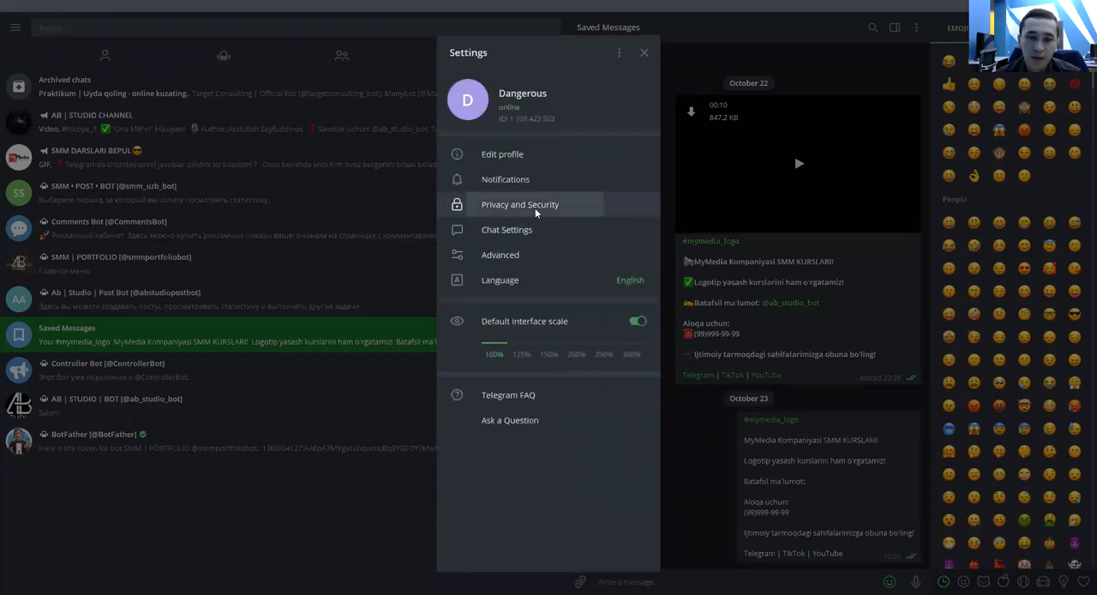
{"action": "left_click", "coordinate": [519, 204]}
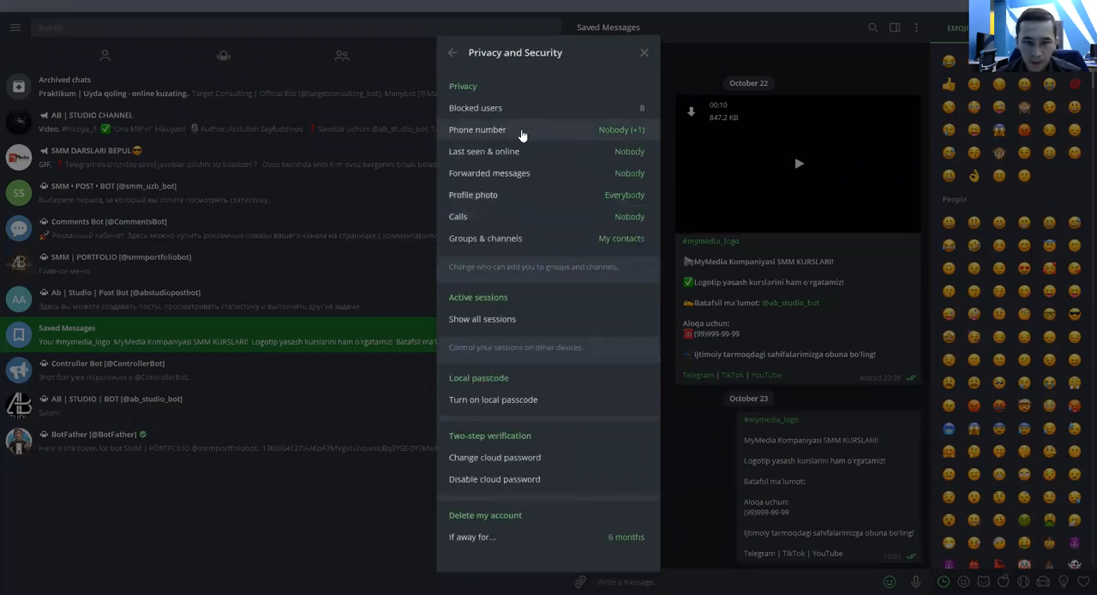
{"action": "left_click", "coordinate": [476, 130]}
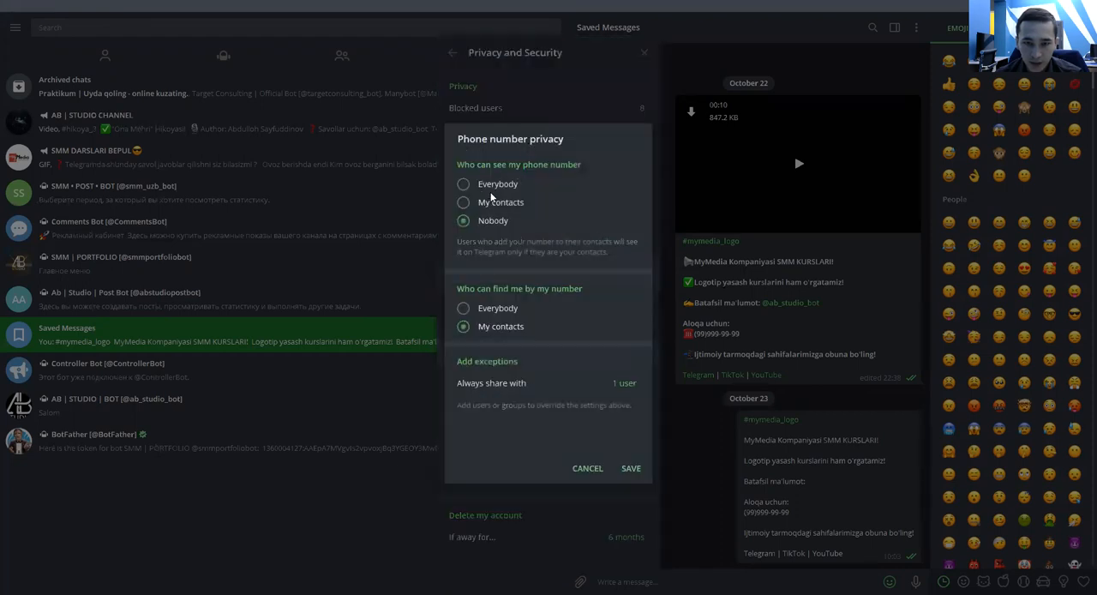
{"action": "left_click", "coordinate": [463, 183]}
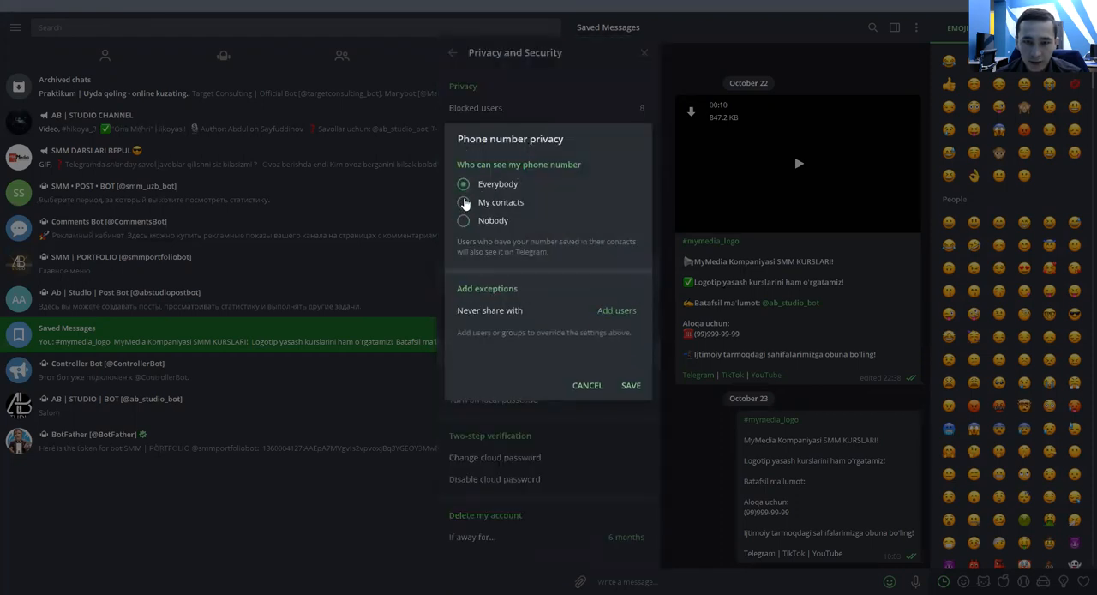
{"action": "left_click", "coordinate": [462, 219]}
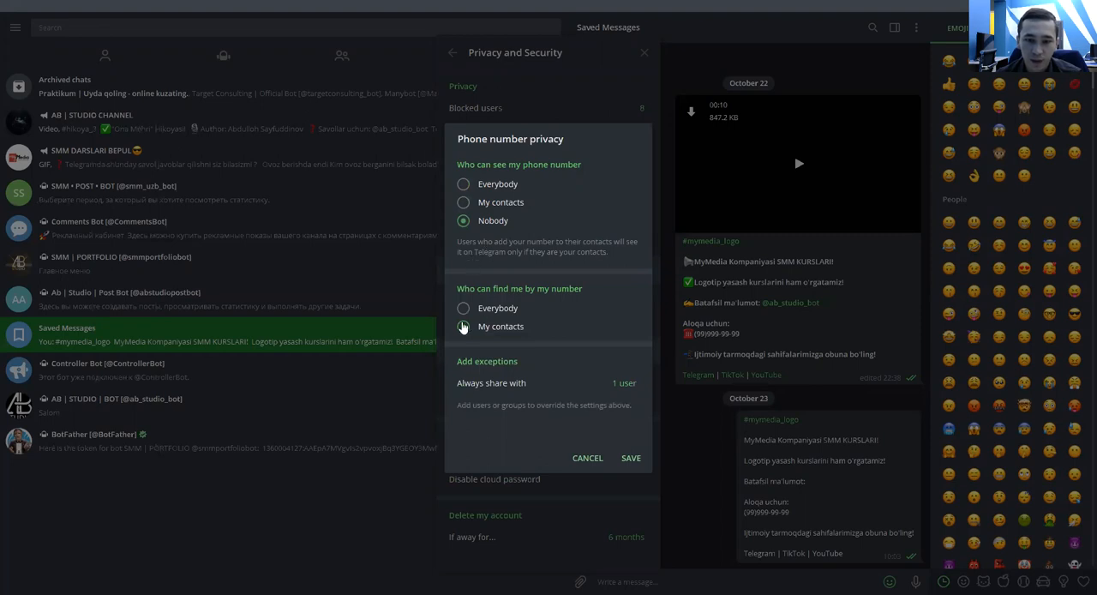
Limit finding me by number to My Contacts and leave the exceptions picker without adding anyone.
{"action": "left_click", "coordinate": [462, 309]}
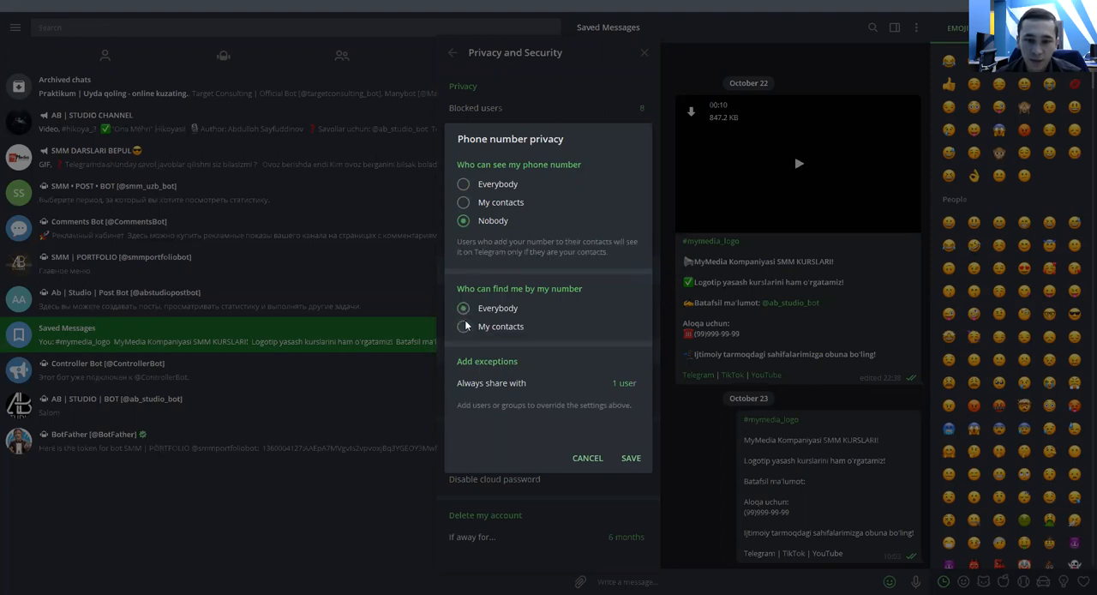
{"action": "left_click", "coordinate": [463, 326]}
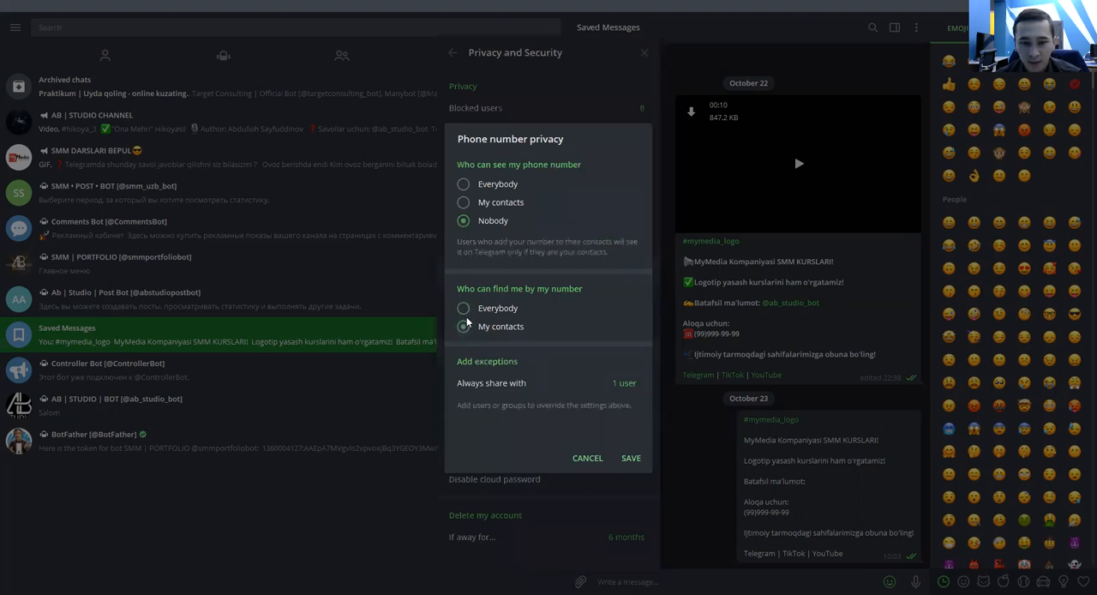
{"action": "left_click", "coordinate": [462, 308]}
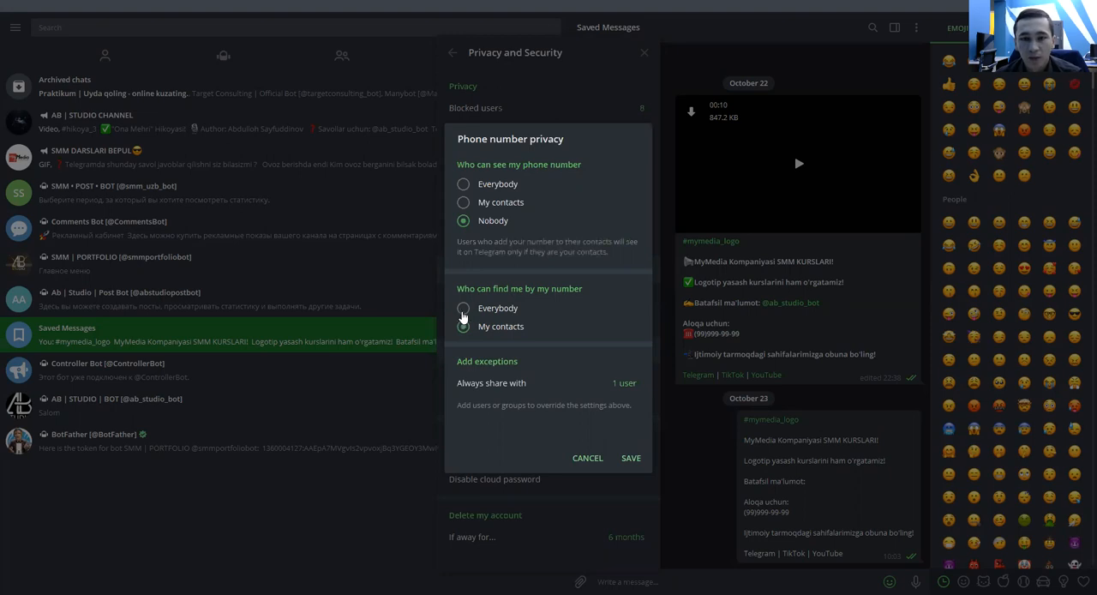
{"action": "left_click", "coordinate": [462, 325]}
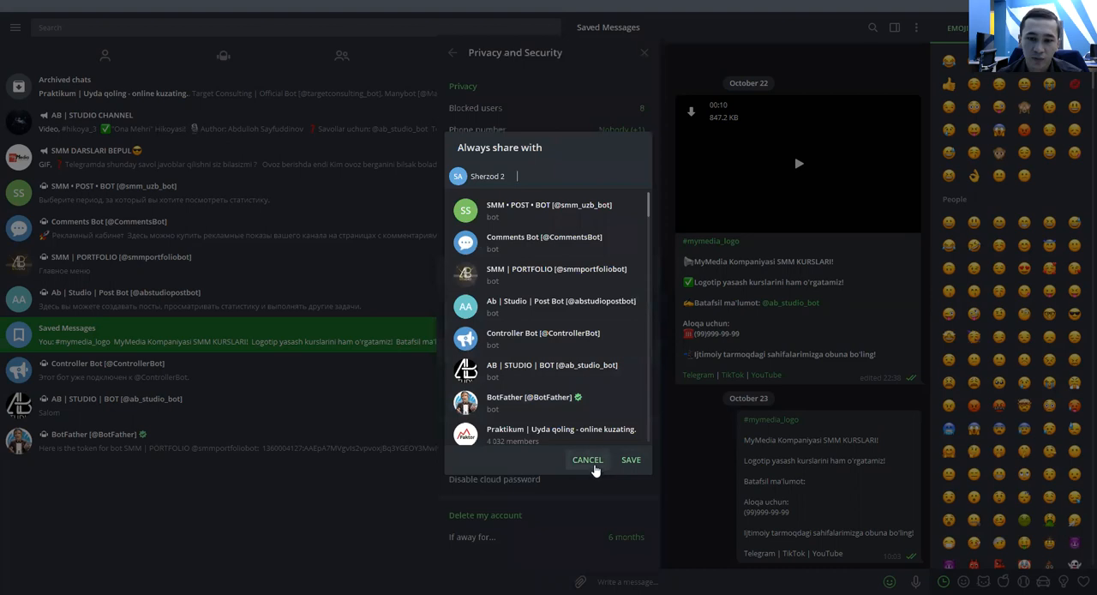
{"action": "left_click", "coordinate": [586, 460]}
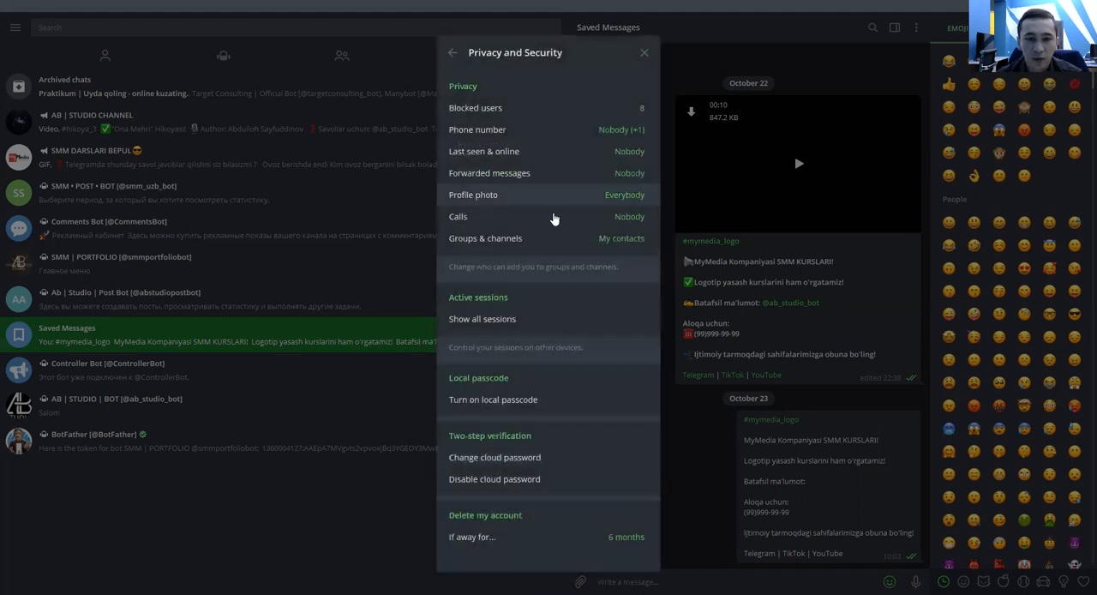
{"action": "left_click", "coordinate": [483, 151]}
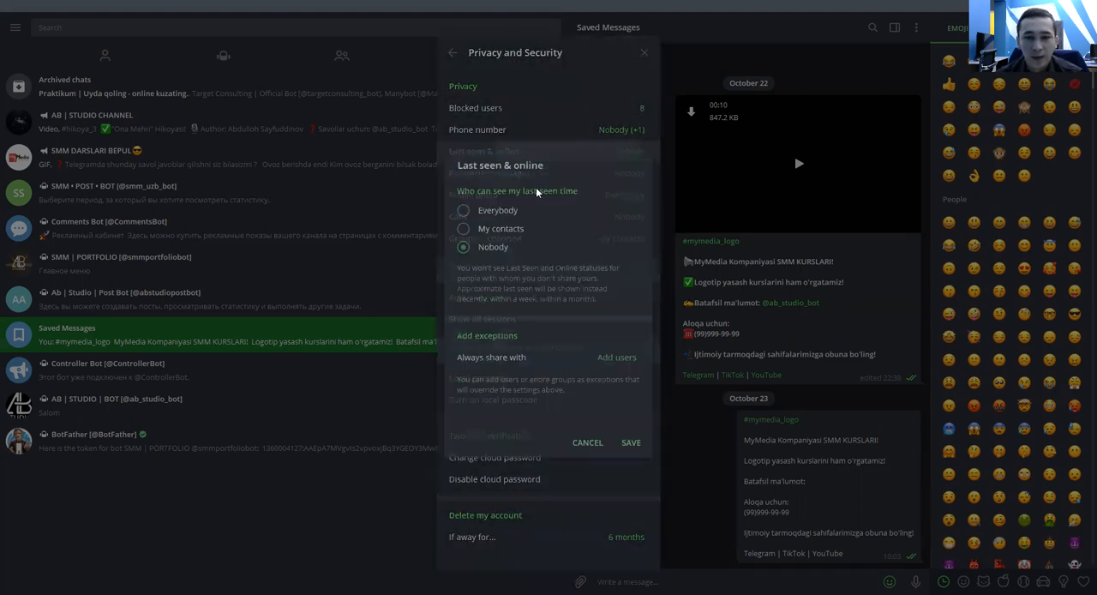
{"action": "left_click", "coordinate": [463, 209]}
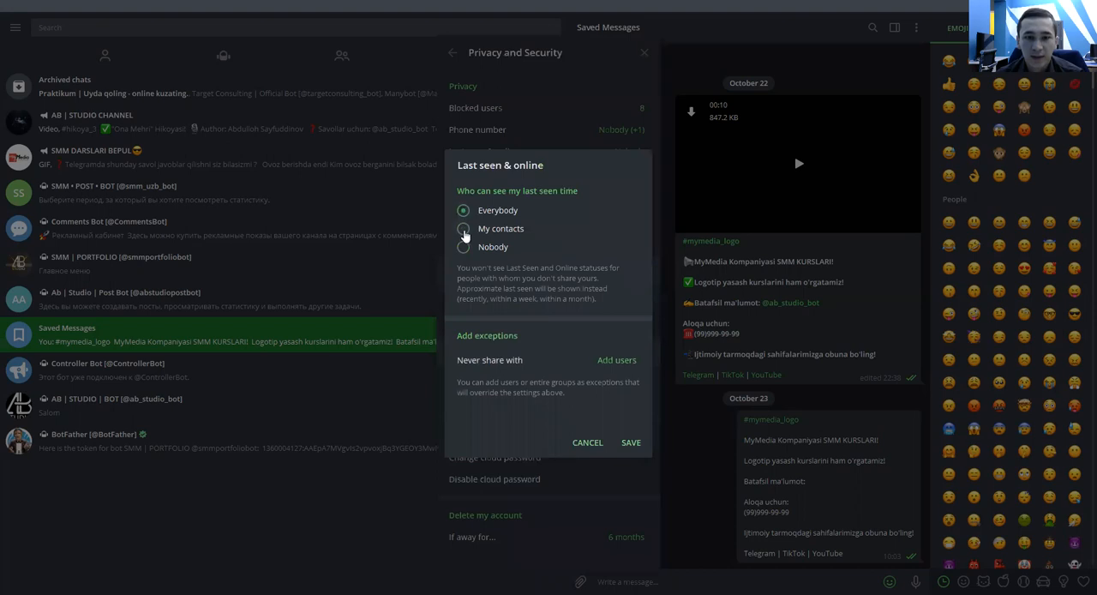
{"action": "left_click", "coordinate": [463, 228]}
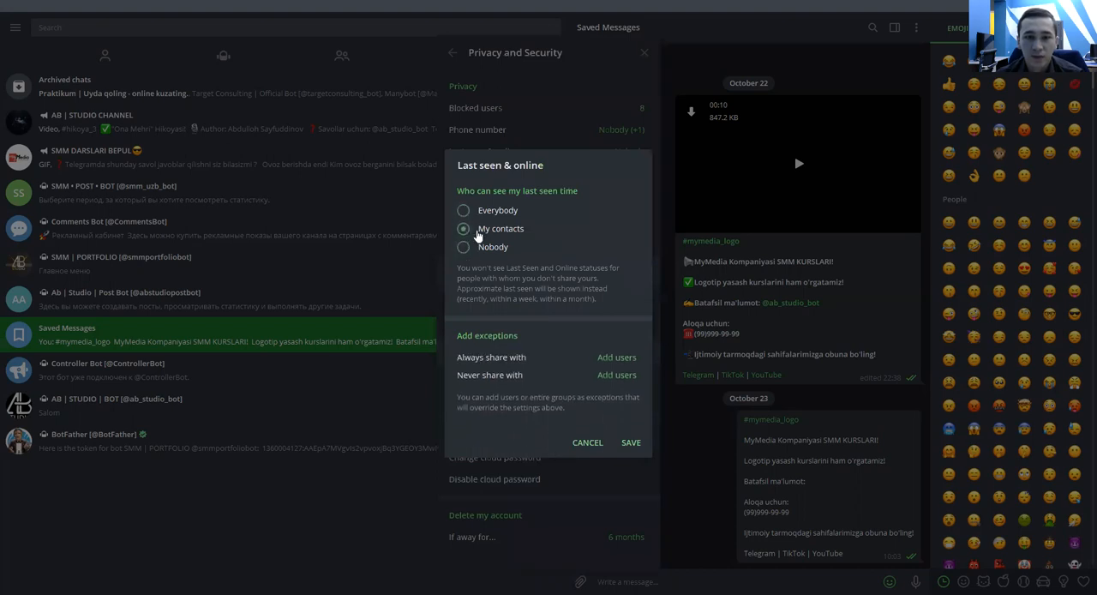
{"action": "left_click", "coordinate": [463, 209]}
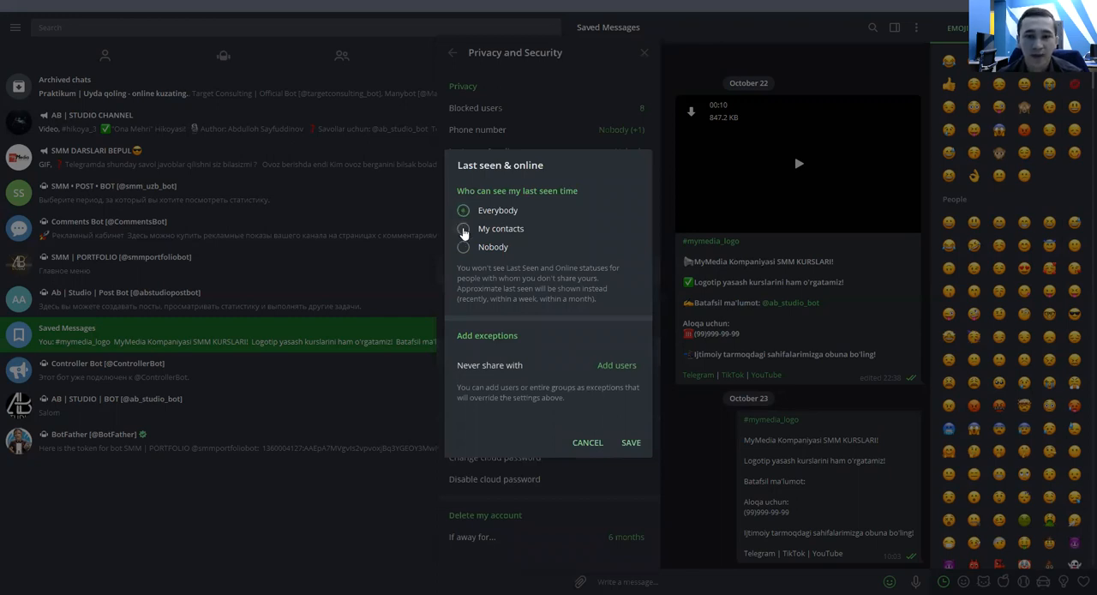
{"action": "left_click", "coordinate": [463, 227]}
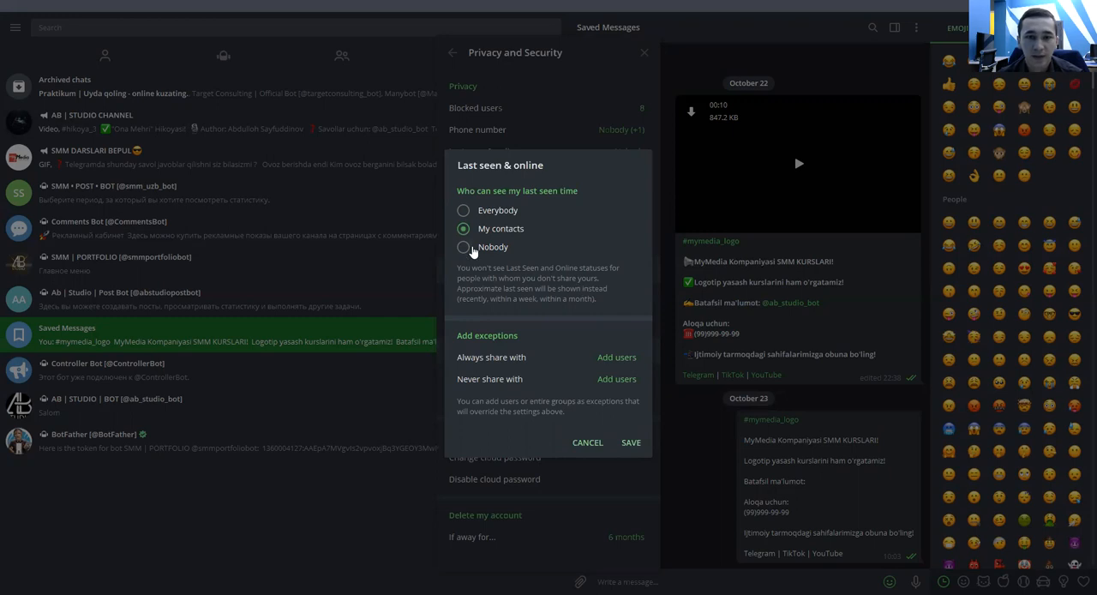
{"action": "left_click", "coordinate": [462, 246]}
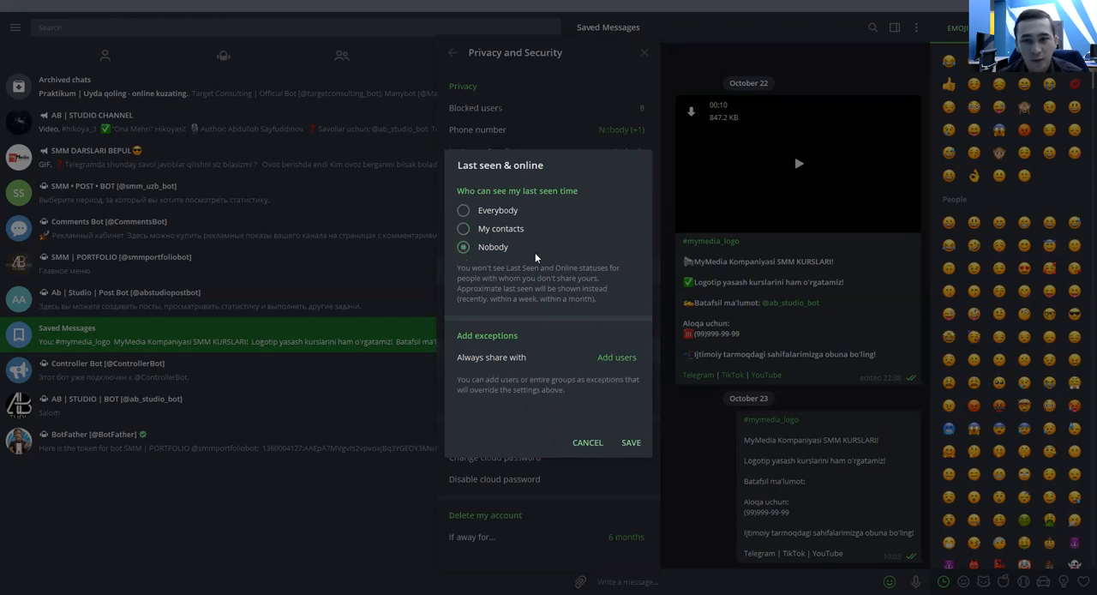
{"action": "mouse_move", "coordinate": [544, 285]}
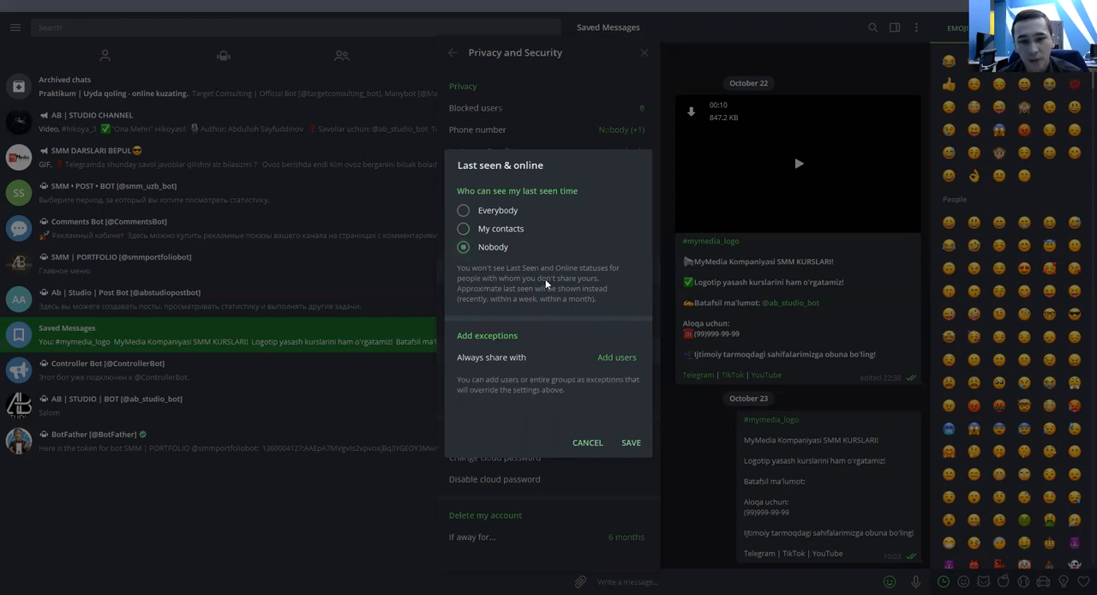
{"action": "mouse_move", "coordinate": [531, 356]}
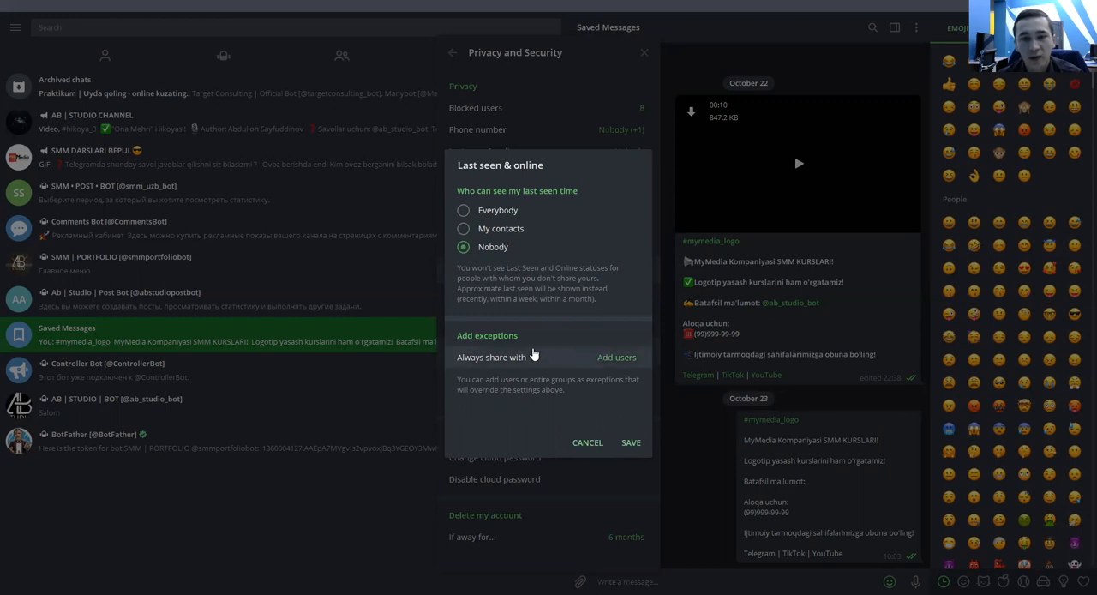
{"action": "mouse_move", "coordinate": [524, 366]}
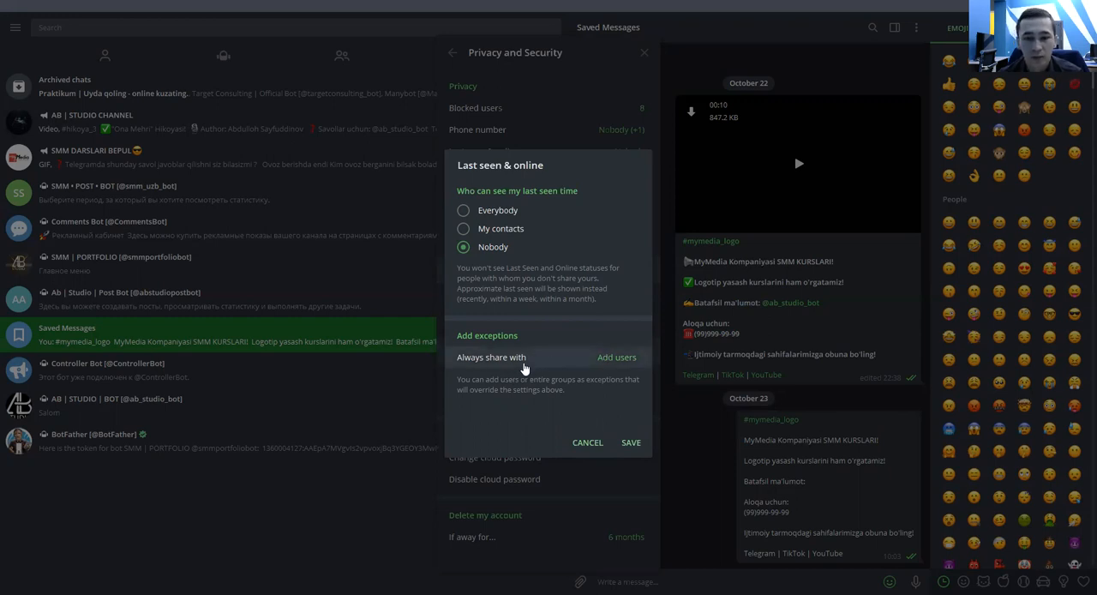
{"action": "mouse_move", "coordinate": [557, 370]}
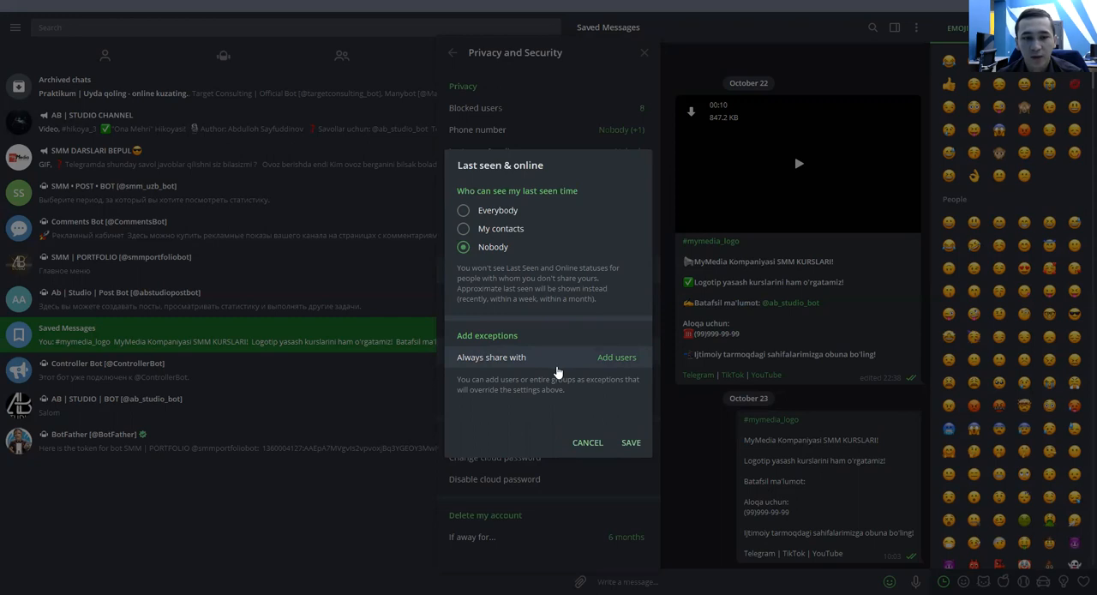
{"action": "mouse_move", "coordinate": [589, 442]}
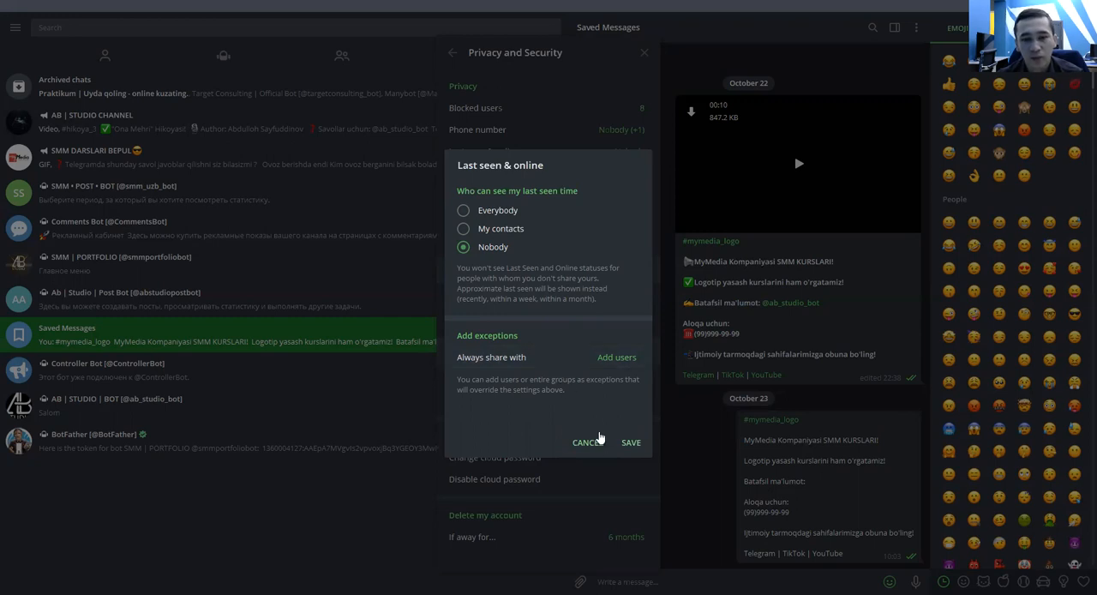
{"action": "mouse_move", "coordinate": [542, 322]}
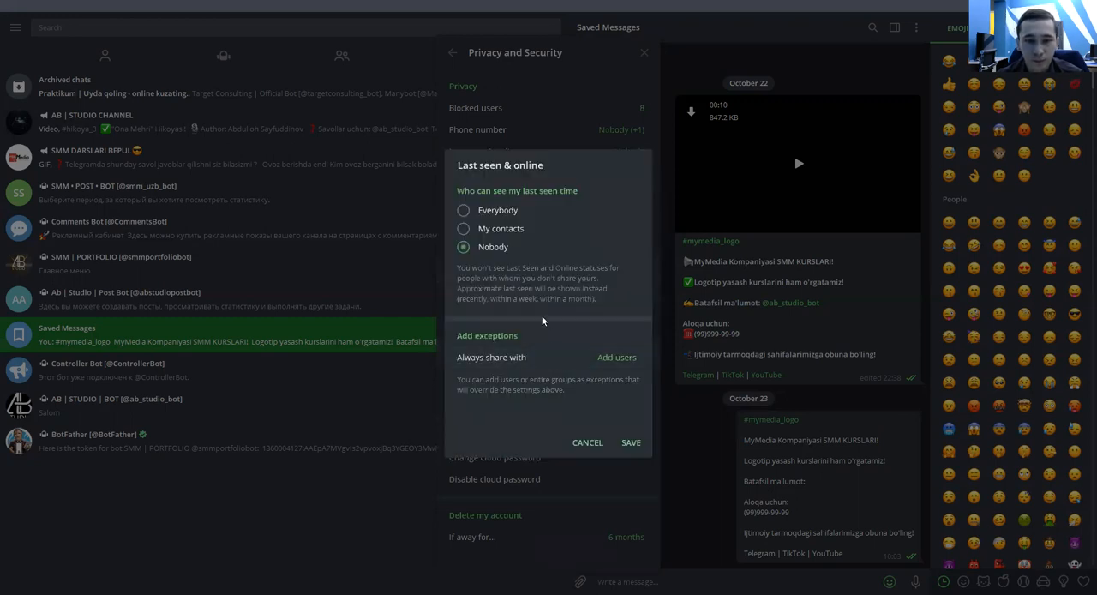
{"action": "left_click", "coordinate": [588, 442]}
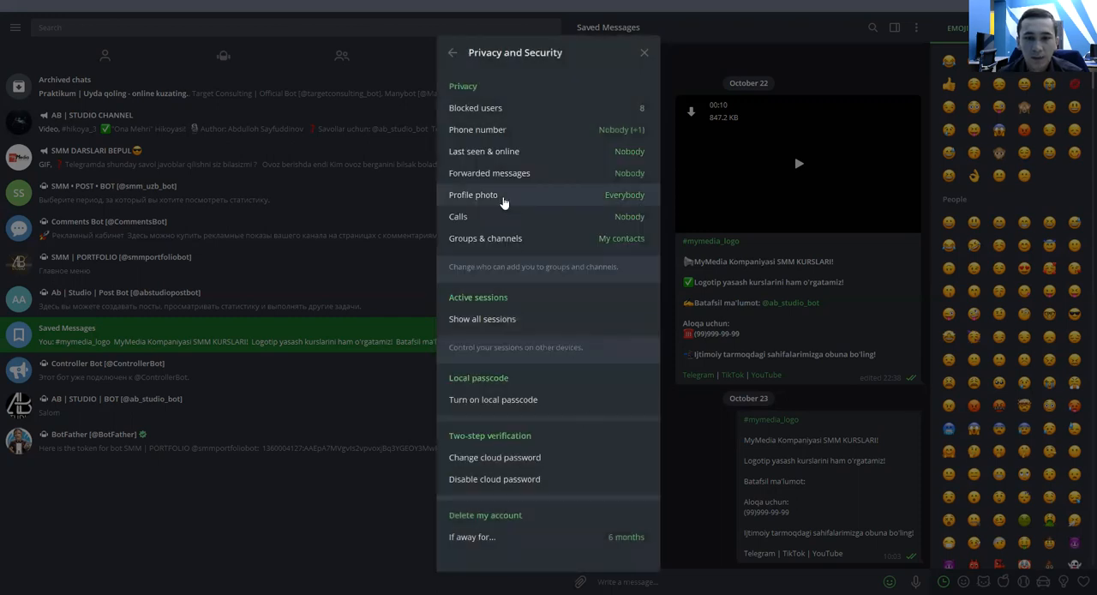
{"action": "left_click", "coordinate": [490, 173]}
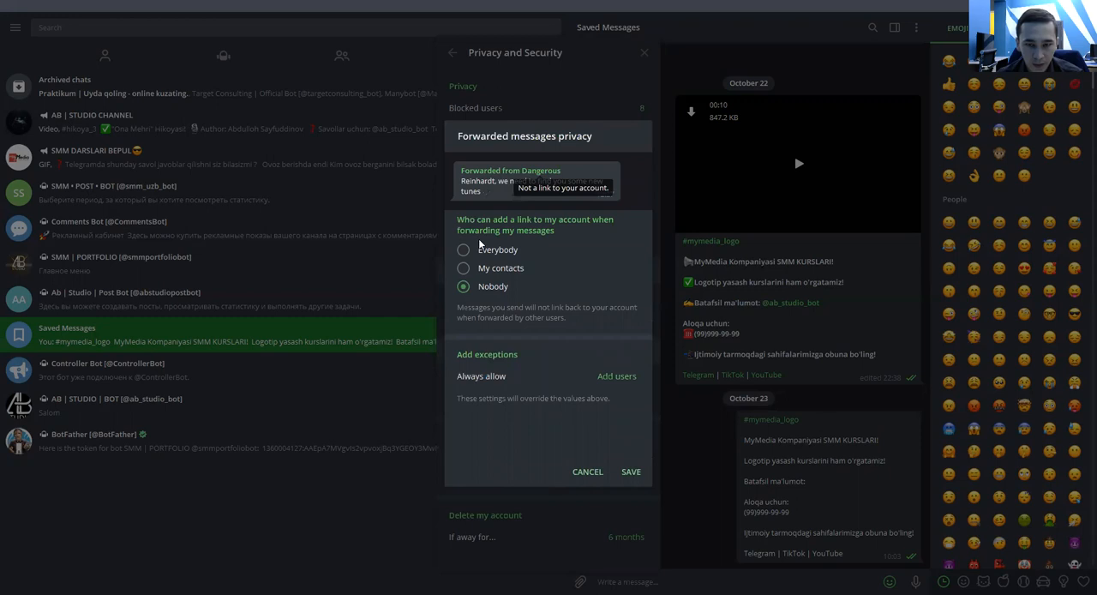
{"action": "mouse_move", "coordinate": [500, 190]}
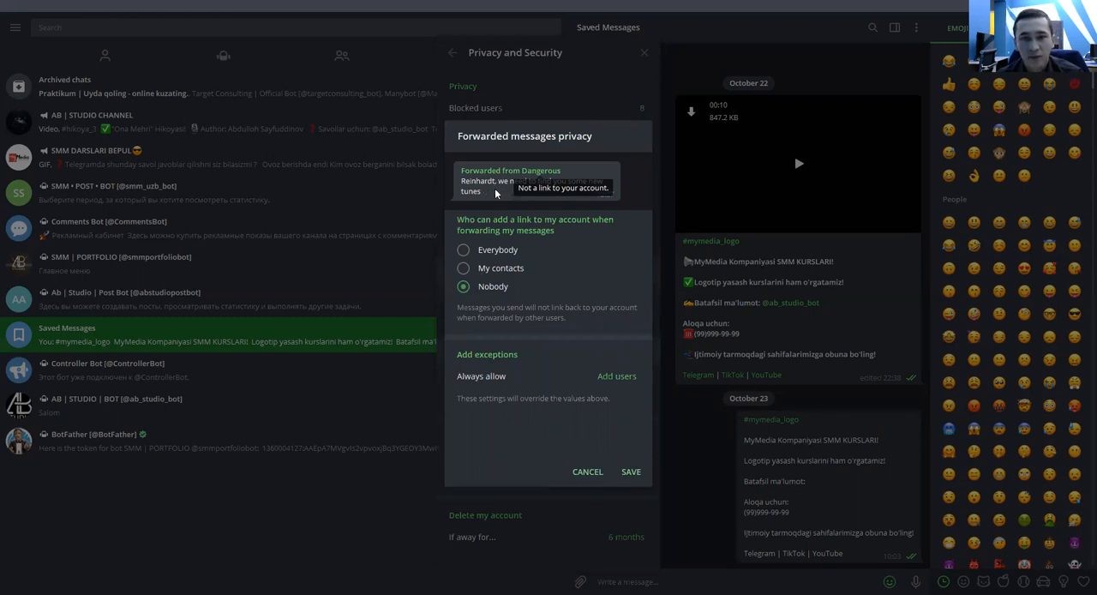
{"action": "mouse_move", "coordinate": [472, 203]}
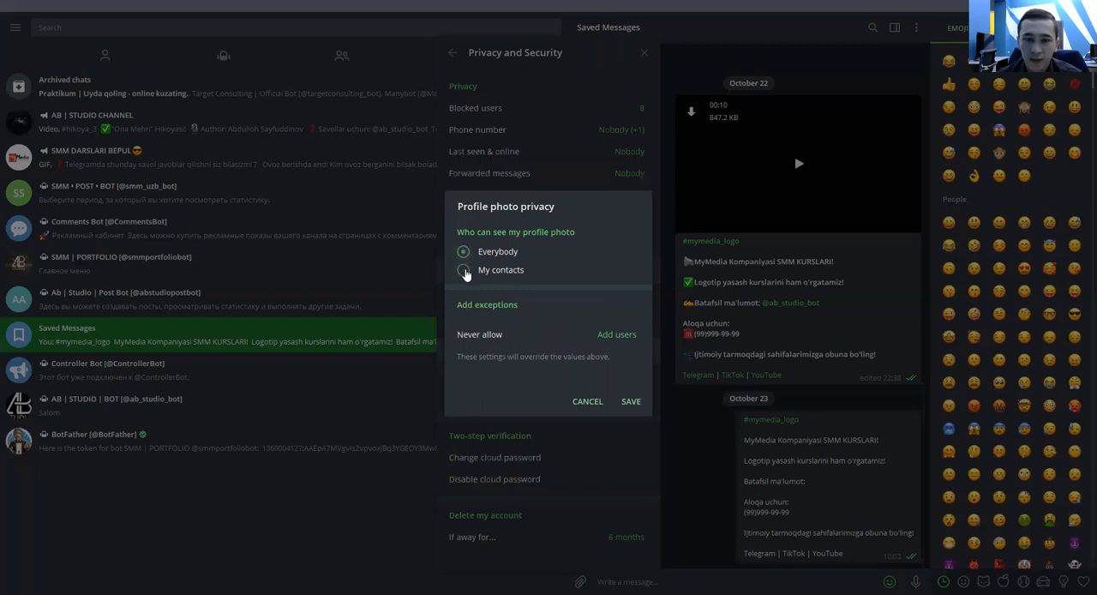
{"action": "left_click", "coordinate": [463, 269]}
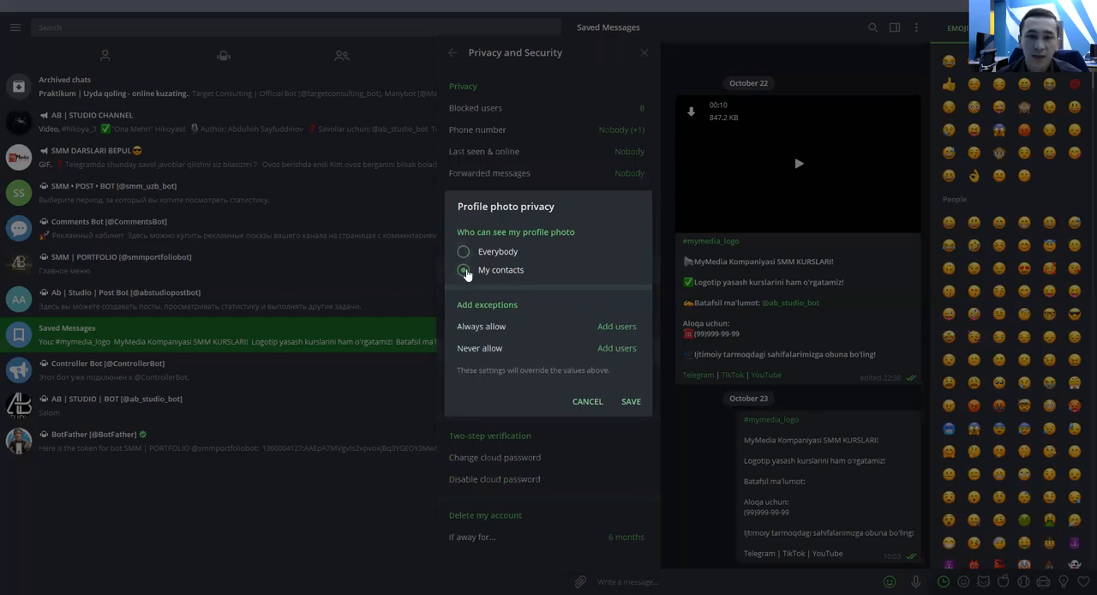
{"action": "left_click", "coordinate": [462, 269]}
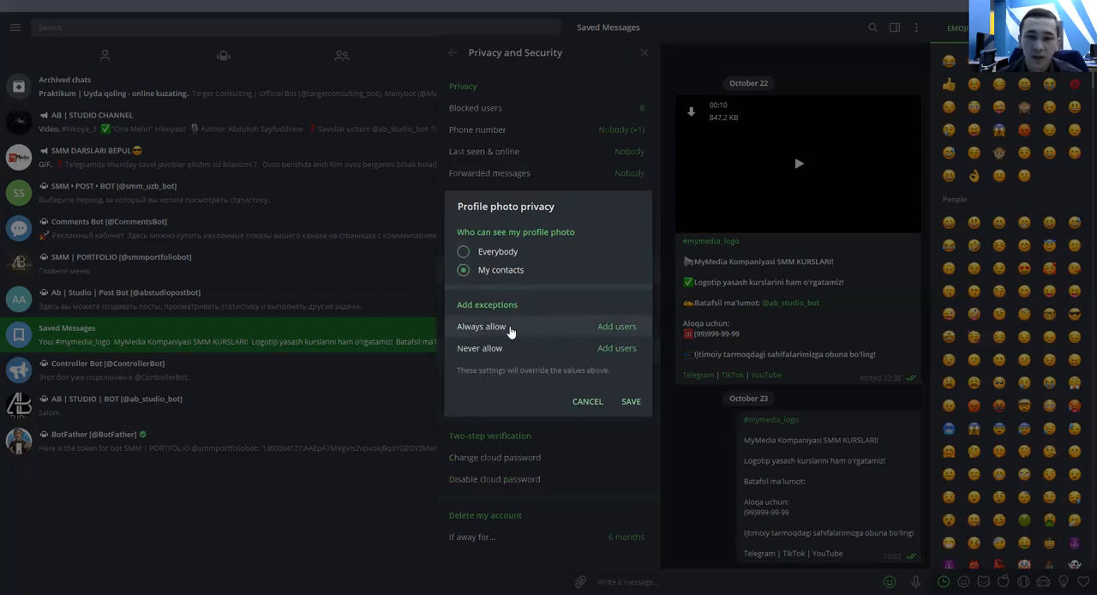
{"action": "mouse_move", "coordinate": [563, 363]}
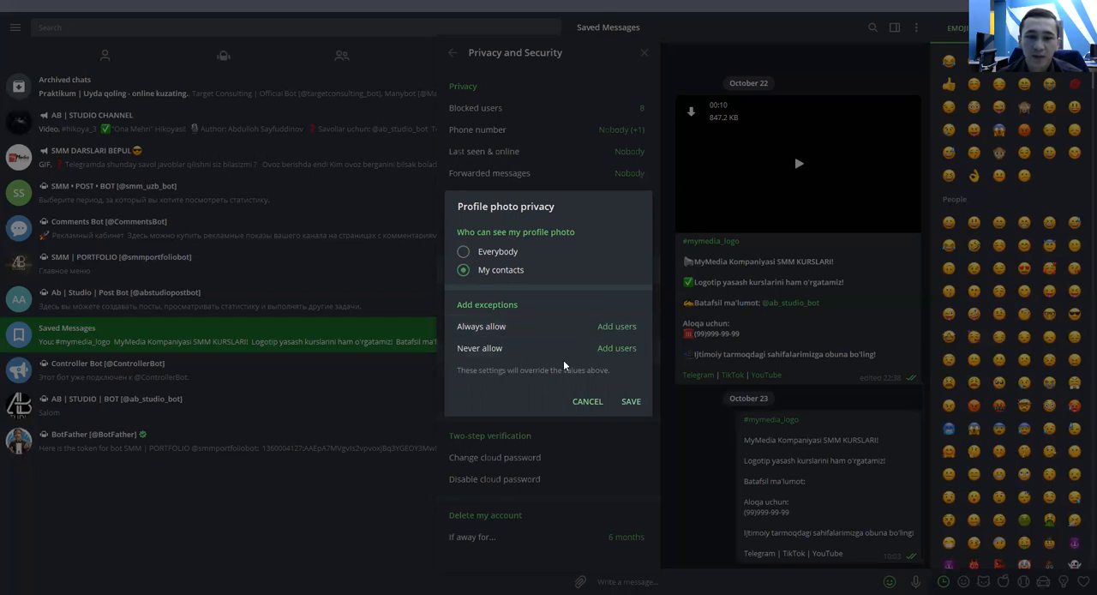
{"action": "mouse_move", "coordinate": [607, 353]}
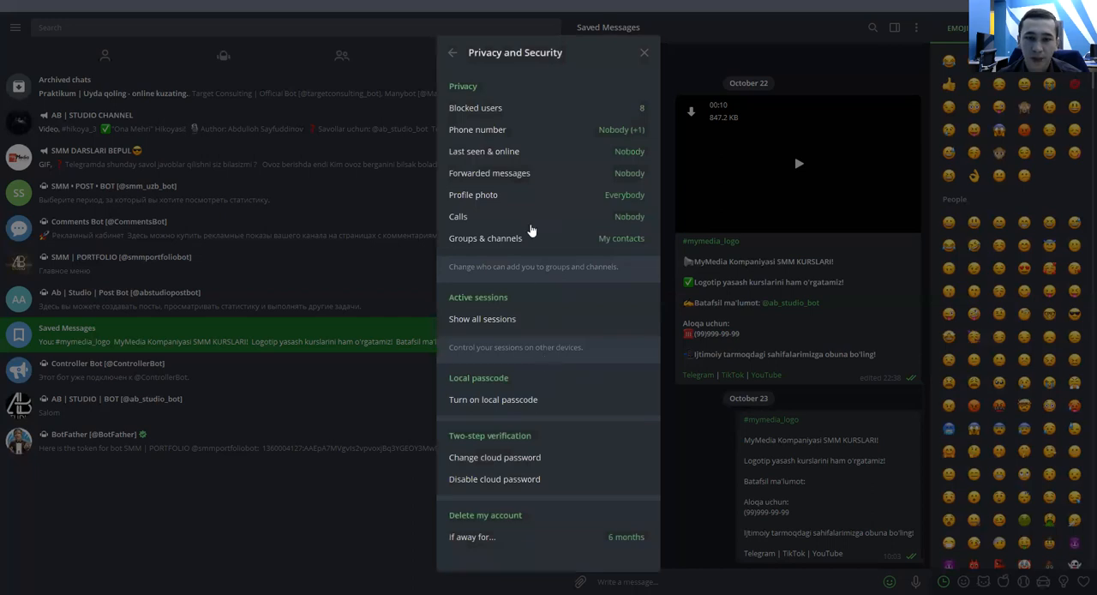
Set calls privacy to Nobody, save it, and show all active sessions.
{"action": "left_click", "coordinate": [457, 215]}
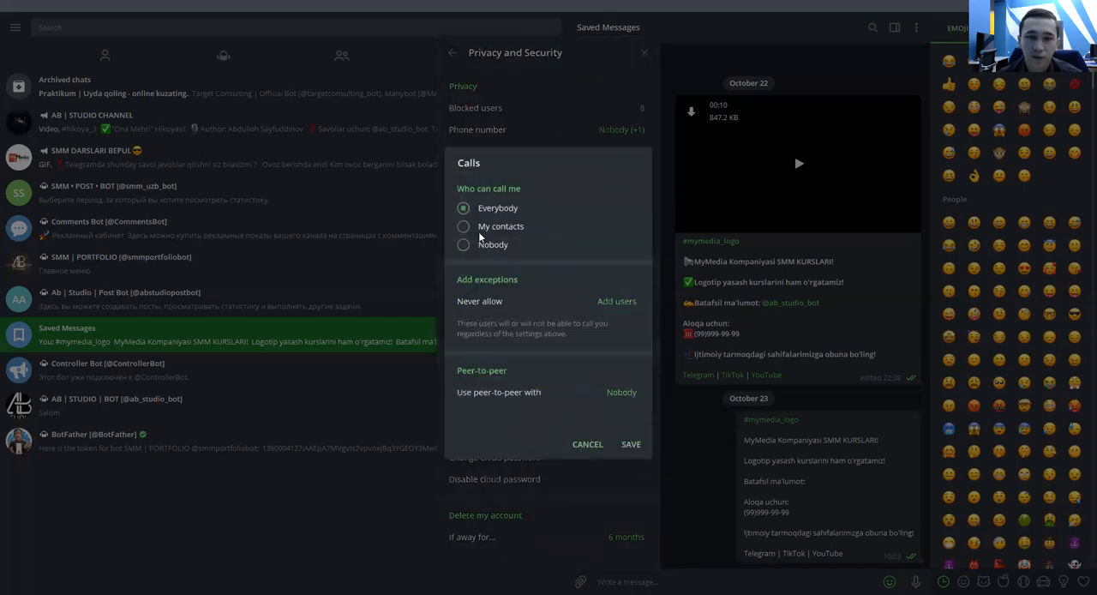
{"action": "left_click", "coordinate": [463, 227]}
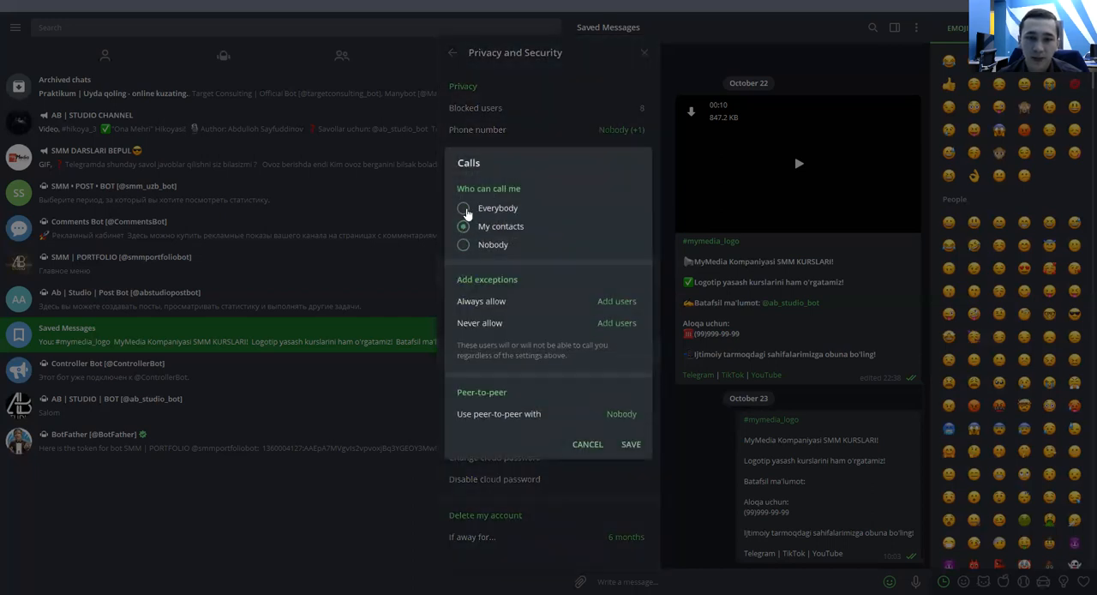
{"action": "left_click", "coordinate": [462, 244]}
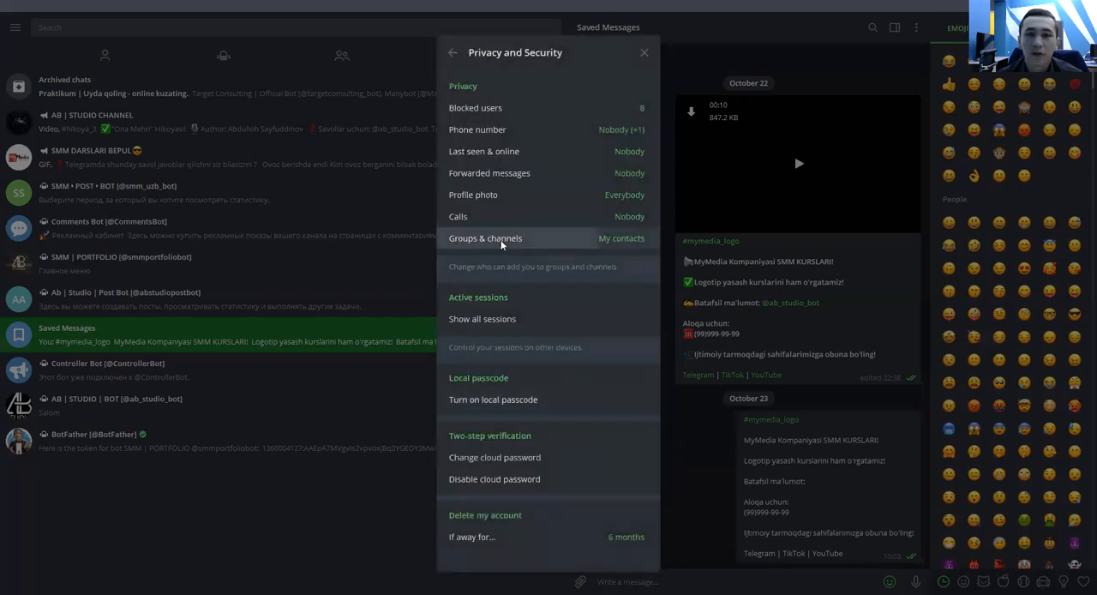
{"action": "left_click", "coordinate": [485, 238]}
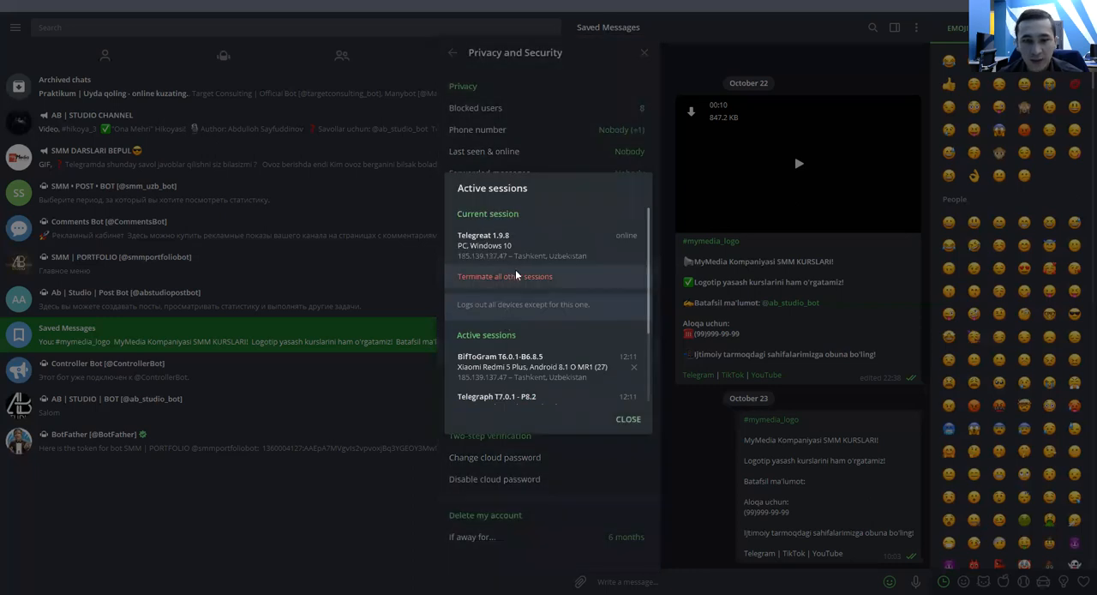
Review the active sessions list and close it without terminating any session.
{"action": "scroll", "scroll_direction": "down", "scroll_amount": 3}
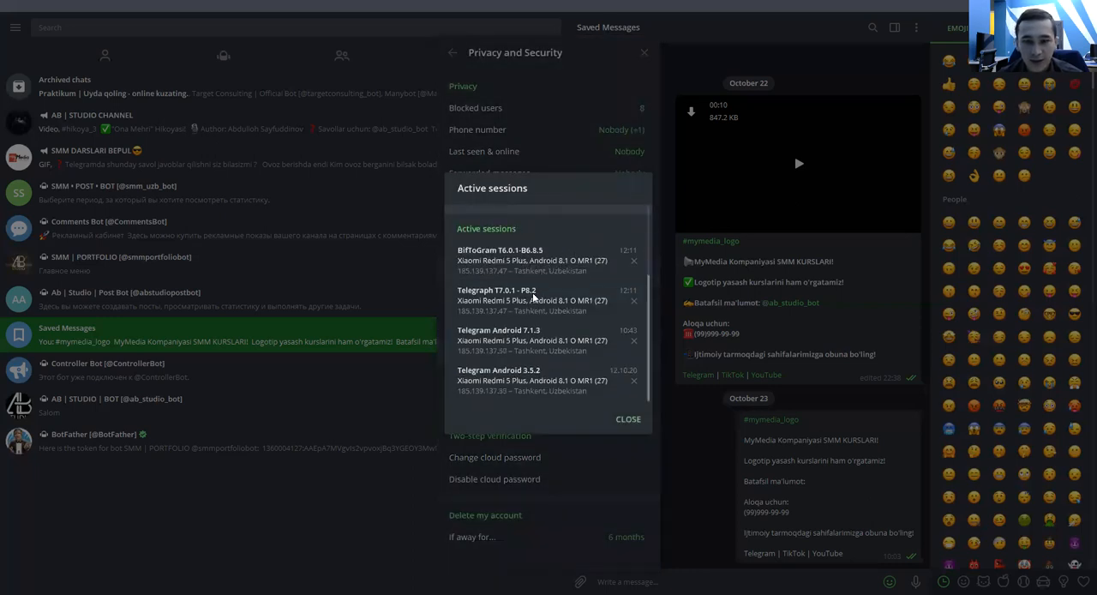
{"action": "scroll", "scroll_direction": "up", "scroll_amount": 3}
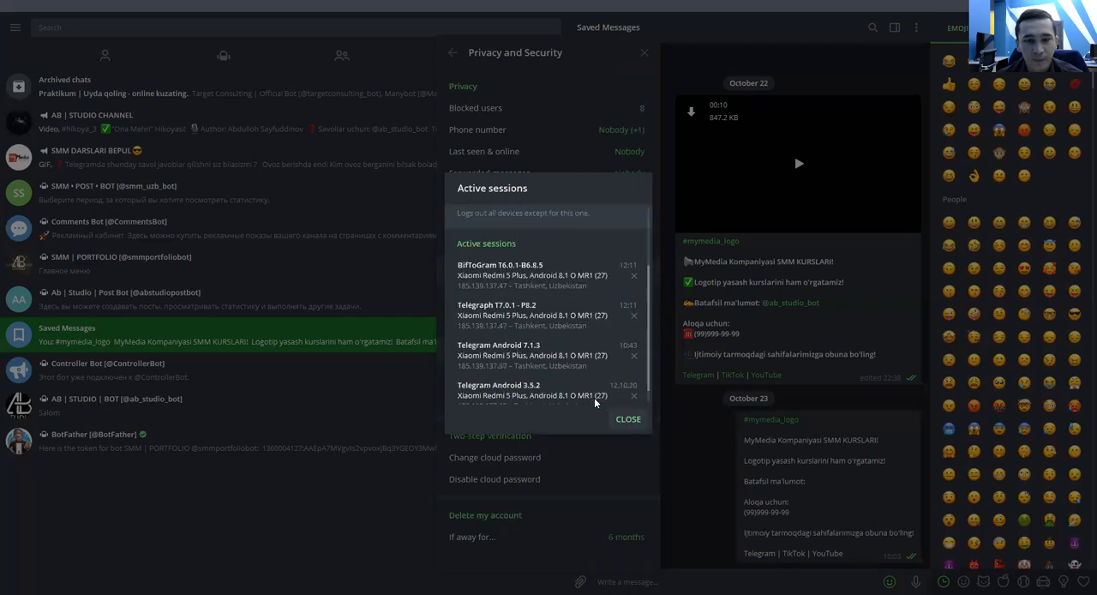
{"action": "left_click", "coordinate": [627, 418]}
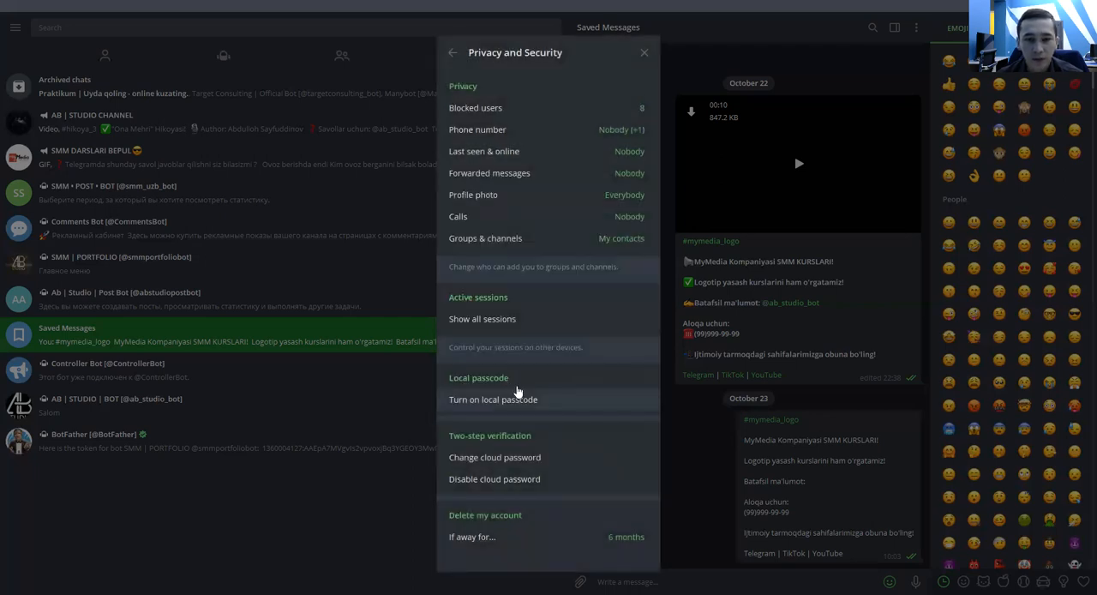
Turn on a local passcode, entering it twice and saving, with auto-lock after 1 hour.
{"action": "left_click", "coordinate": [493, 398]}
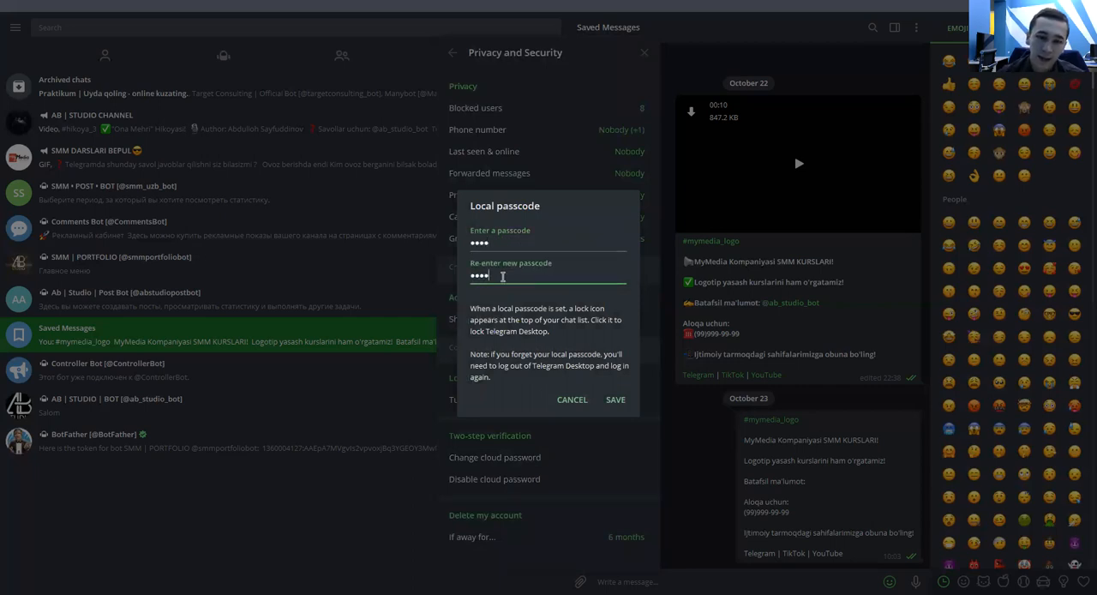
{"action": "left_click", "coordinate": [614, 399]}
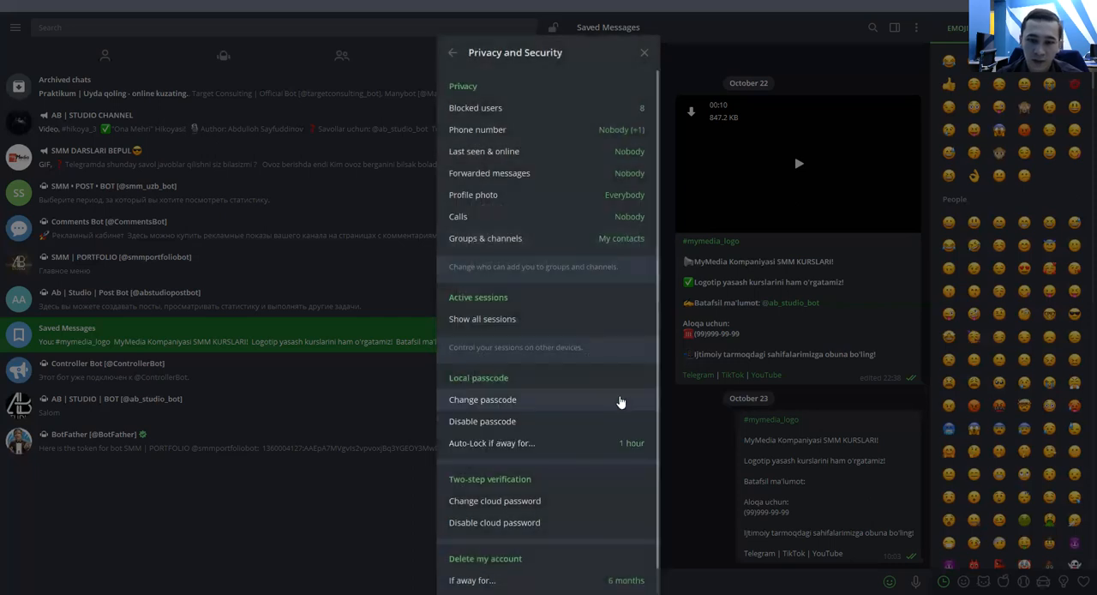
{"action": "scroll", "scroll_direction": "down", "scroll_amount": 3}
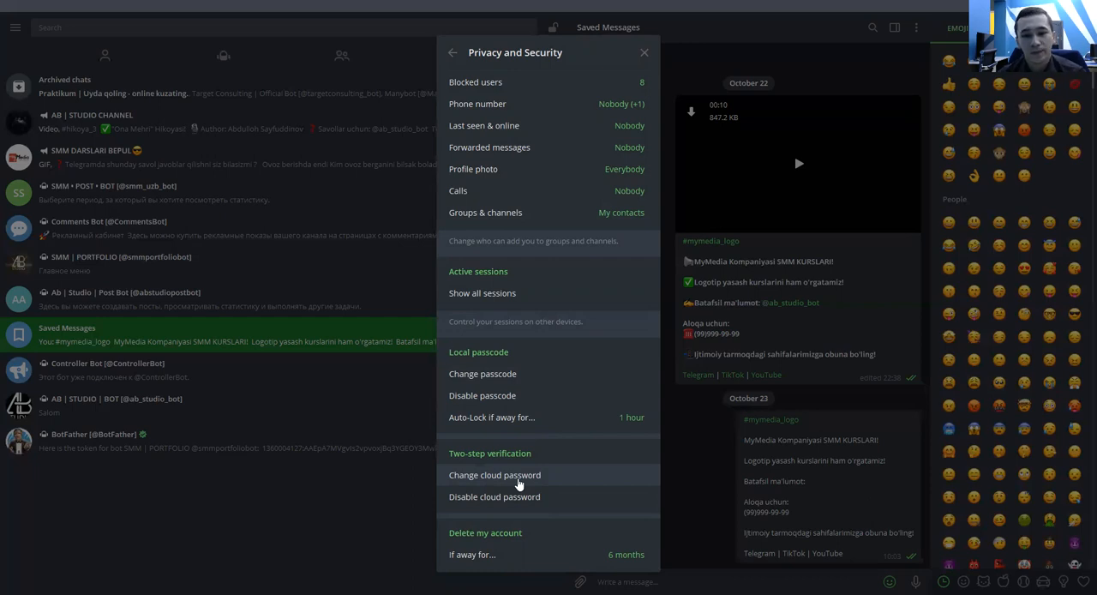
Leave the cloud password unchanged and return to the main Settings page.
{"action": "left_click", "coordinate": [493, 474]}
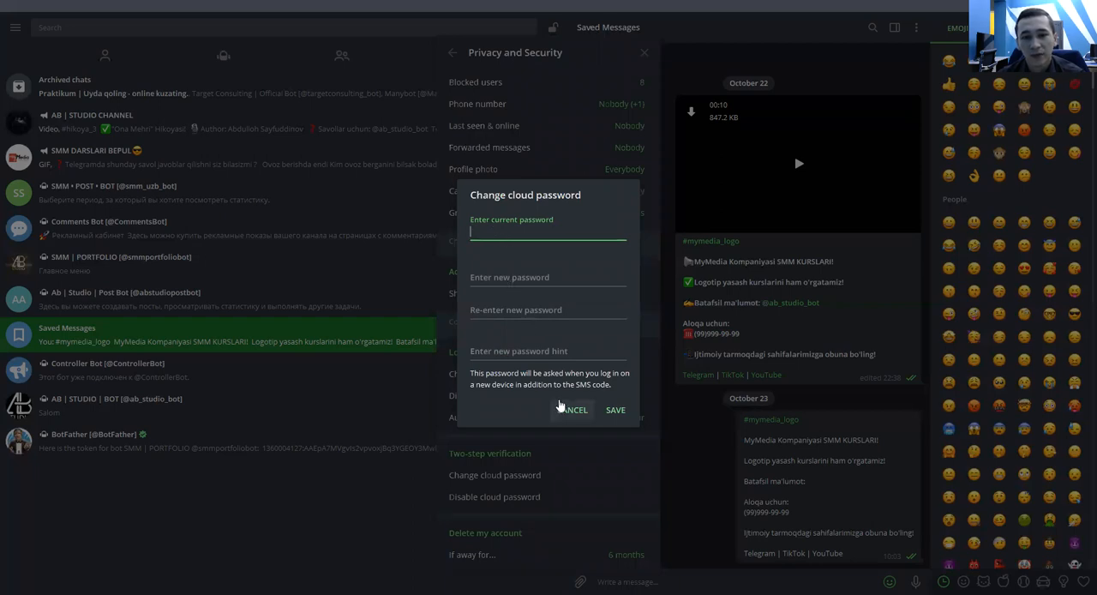
{"action": "left_click", "coordinate": [570, 407]}
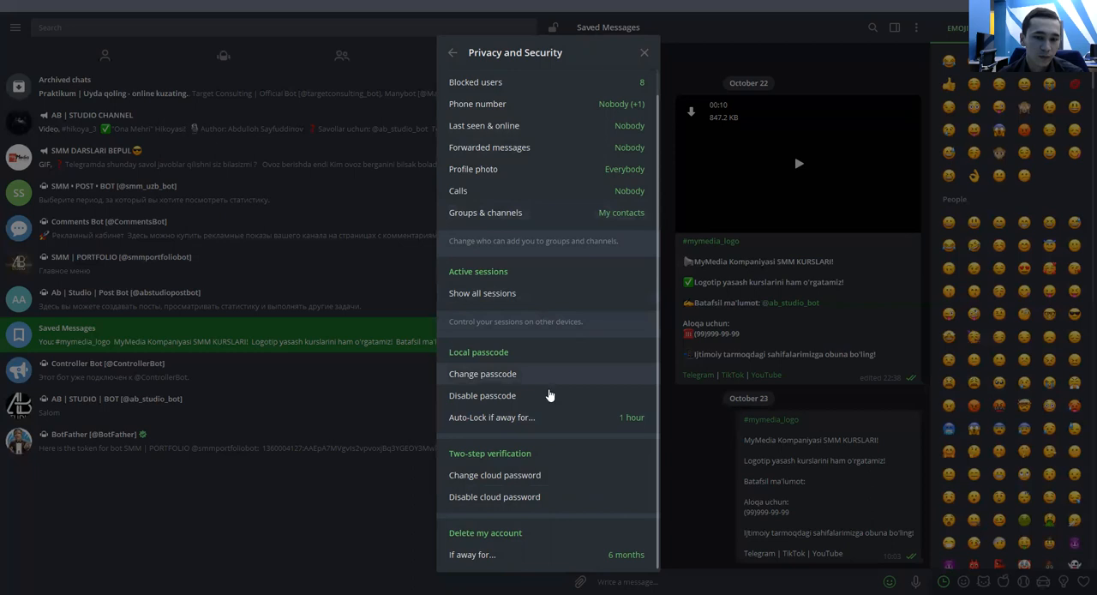
{"action": "left_click", "coordinate": [452, 51]}
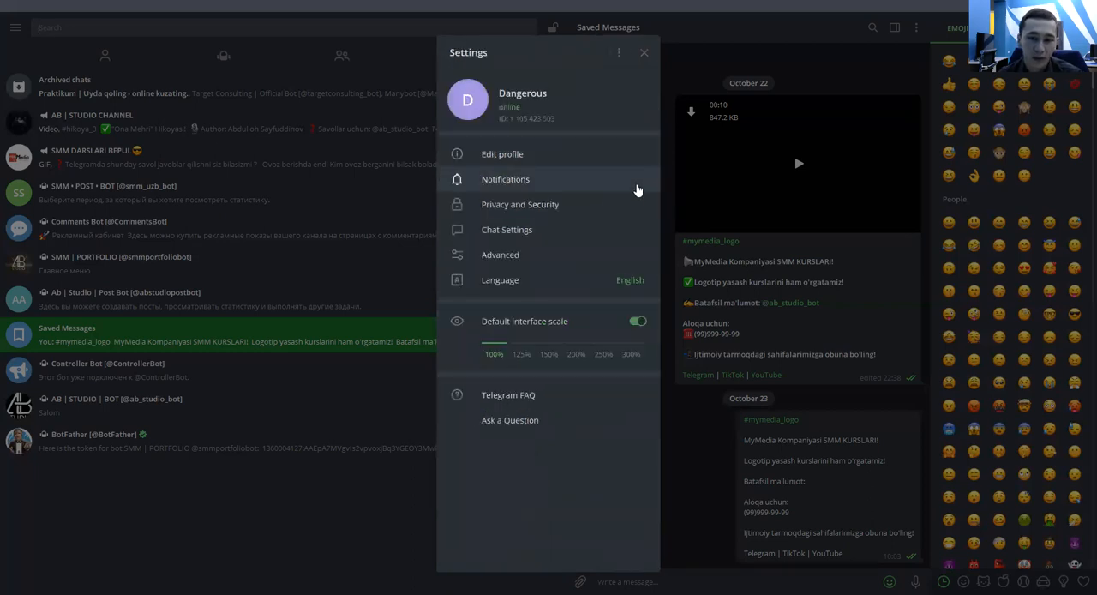
{"action": "mouse_move", "coordinate": [548, 204]}
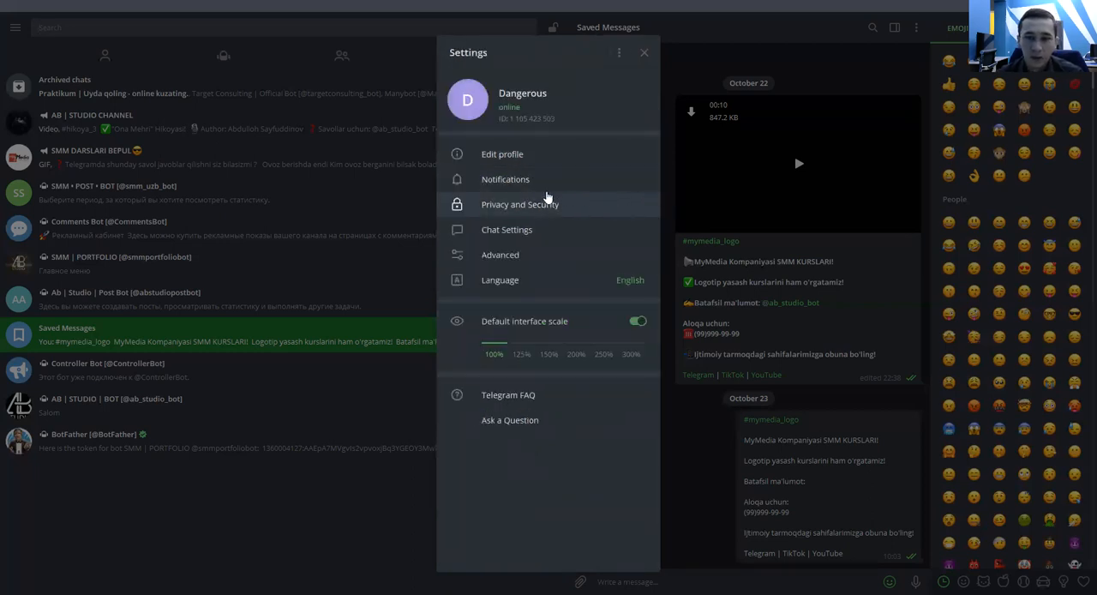
Glance at Chat Settings, then close the Settings window back to the chat list.
{"action": "left_click", "coordinate": [507, 229]}
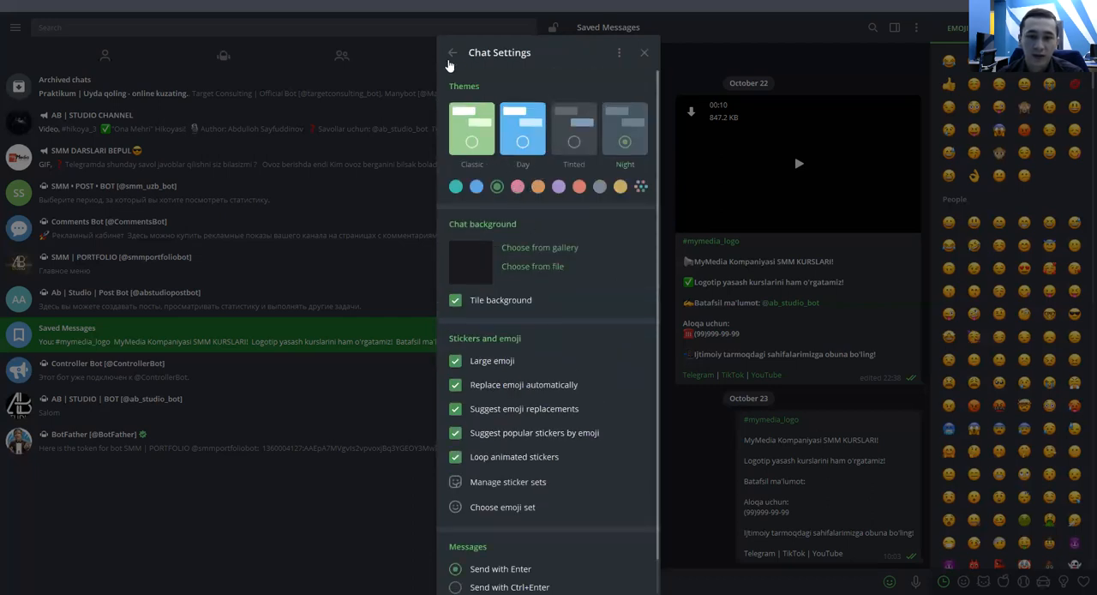
{"action": "left_click", "coordinate": [453, 51]}
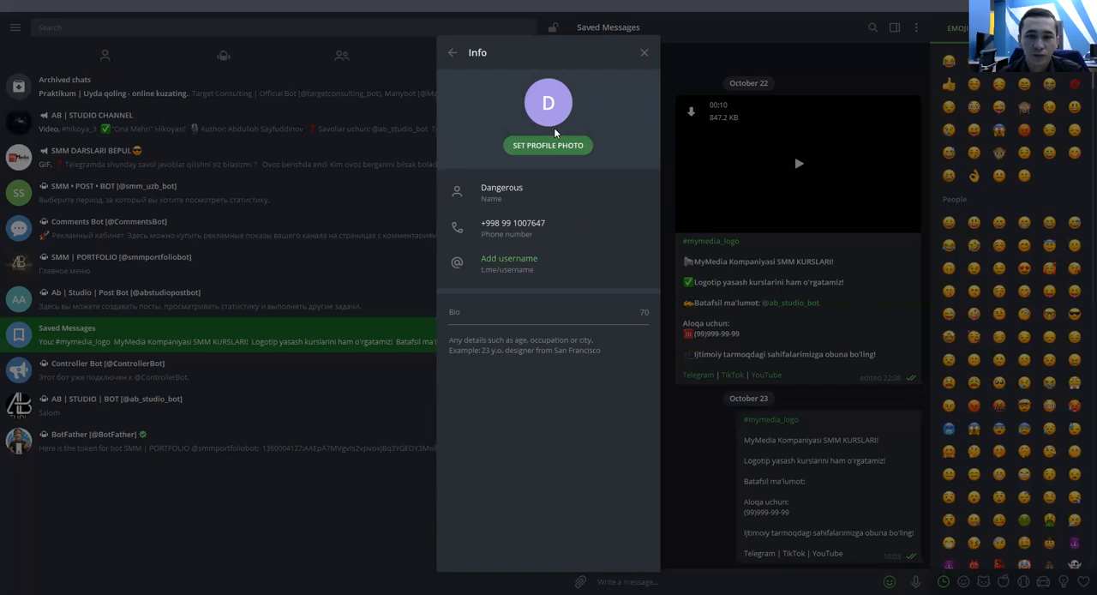
{"action": "mouse_move", "coordinate": [543, 282]}
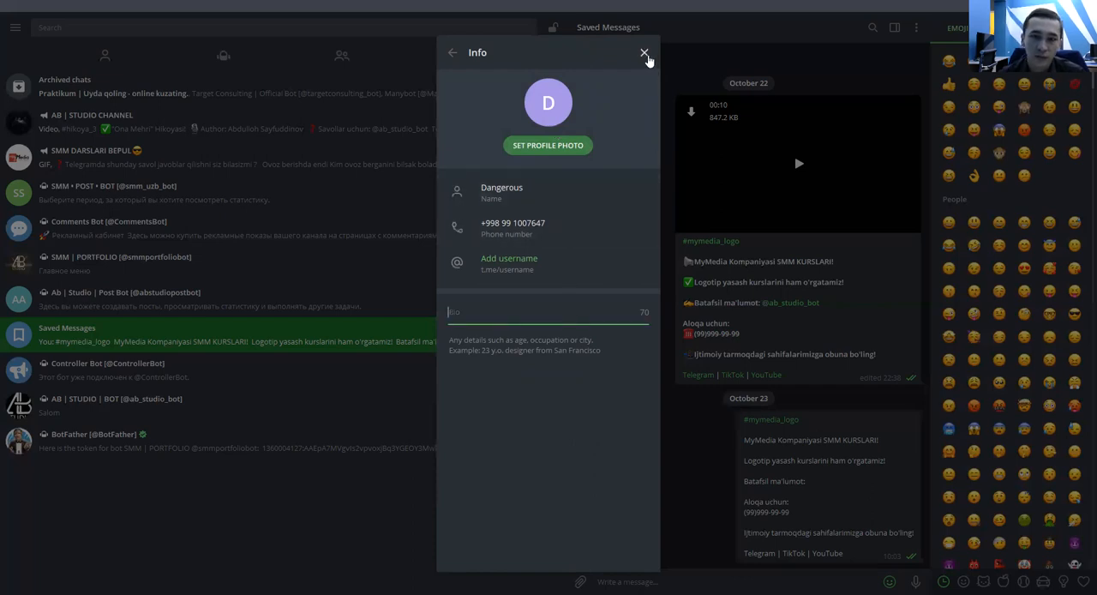
{"action": "left_click", "coordinate": [644, 51]}
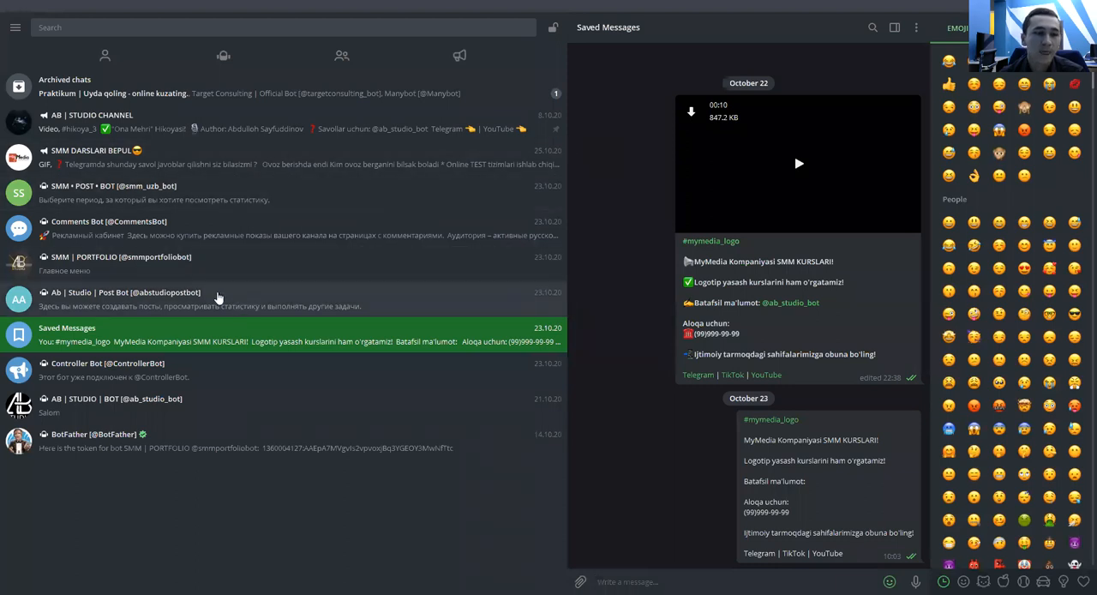
Open the AB | STUDIO CHANNEL chat and scroll through its recent posts.
{"action": "left_click", "coordinate": [16, 27]}
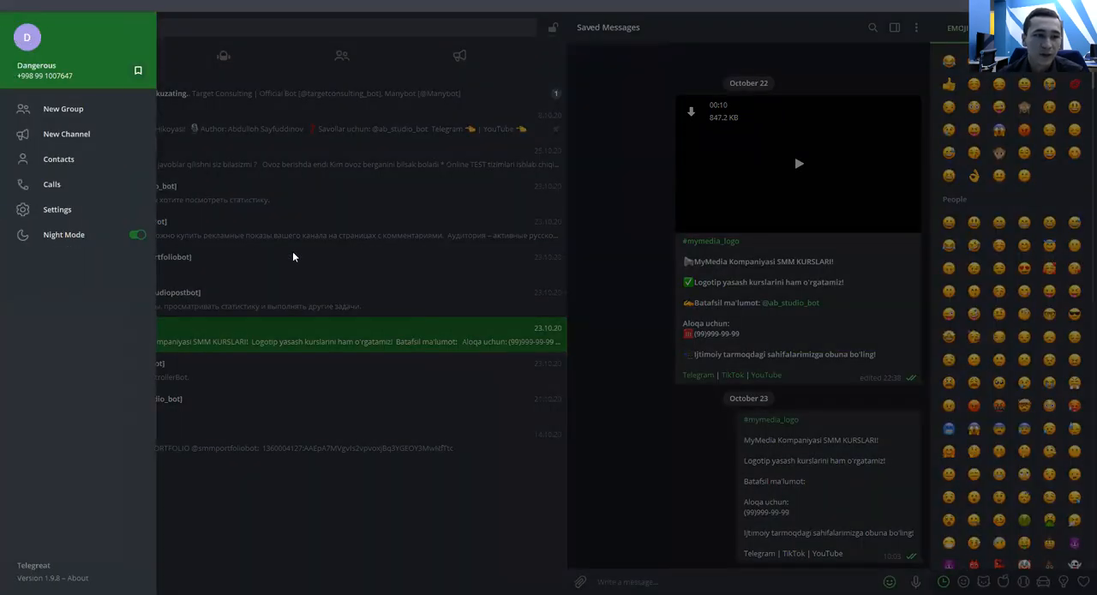
{"action": "left_click", "coordinate": [16, 27]}
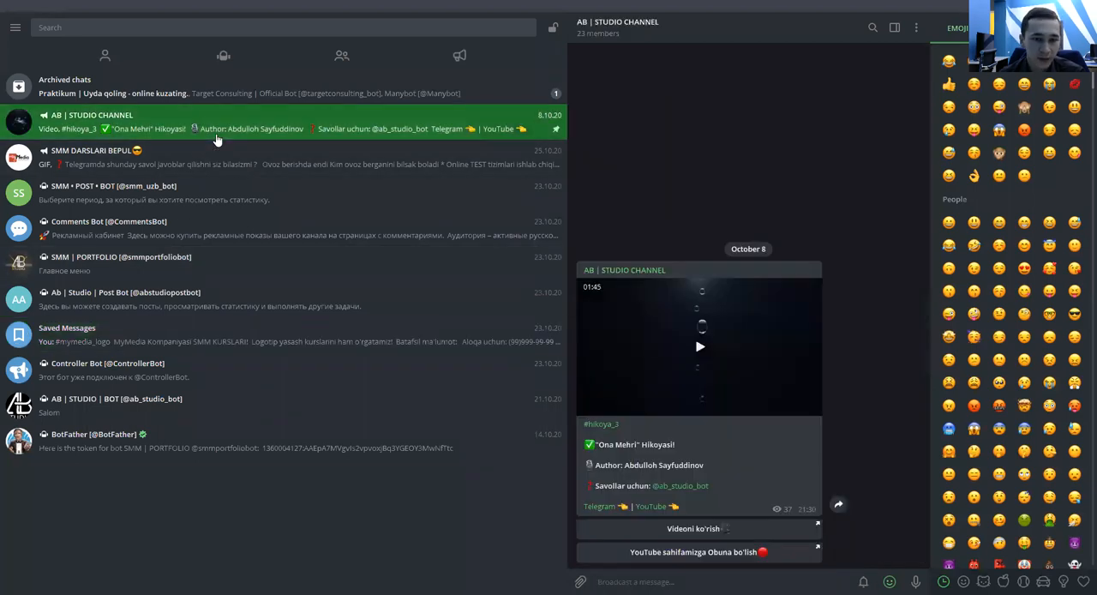
{"action": "scroll", "scroll_direction": "up", "scroll_amount": 3}
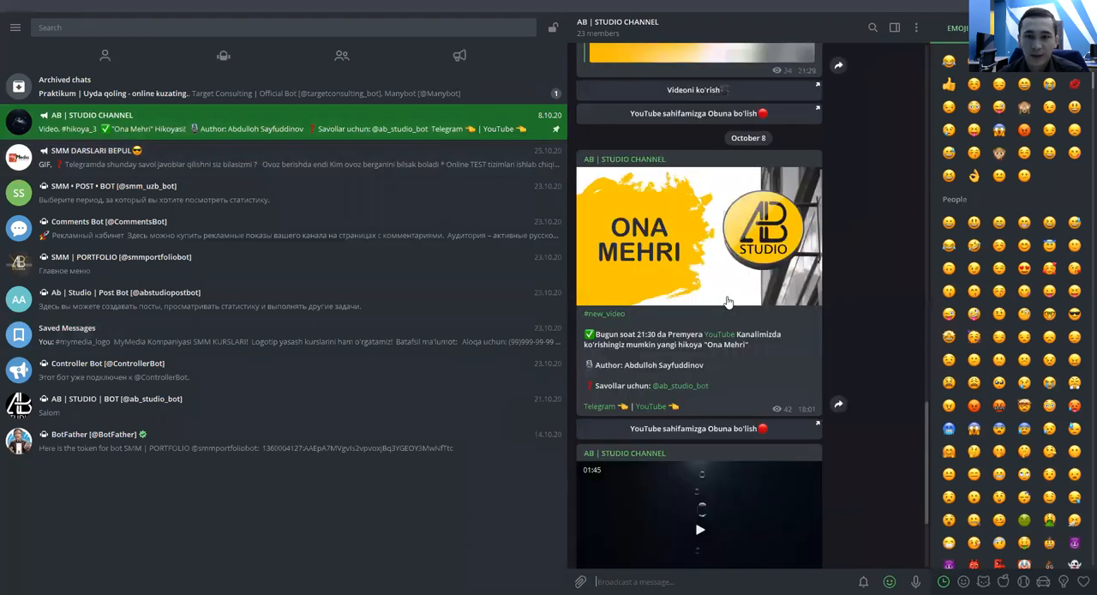